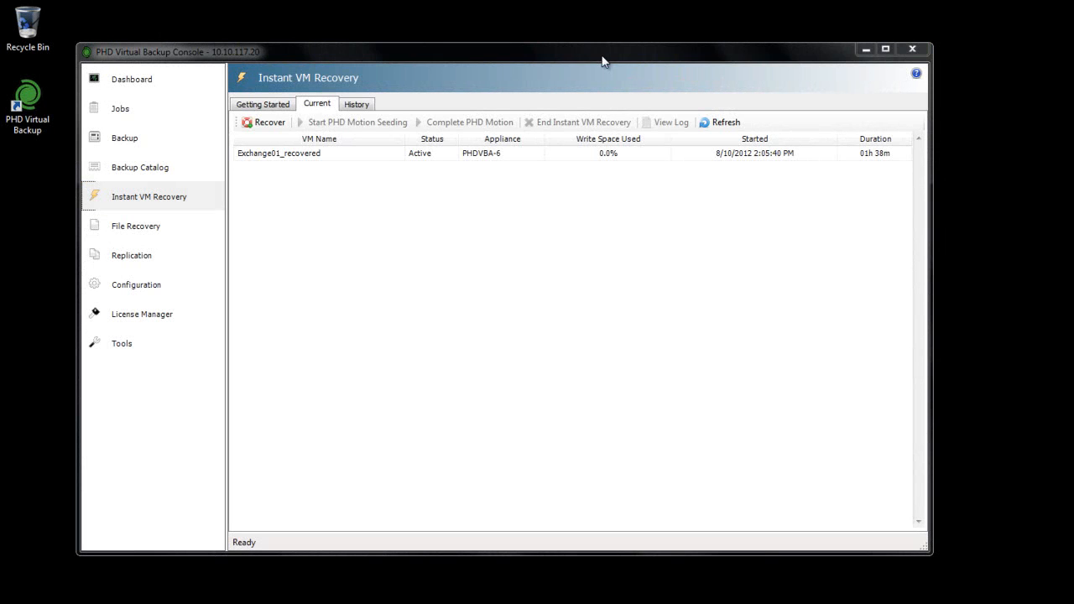
Start a new instant VM recovery job using appliance PHDVBA-6.
{"action": "left_click", "coordinate": [150, 196]}
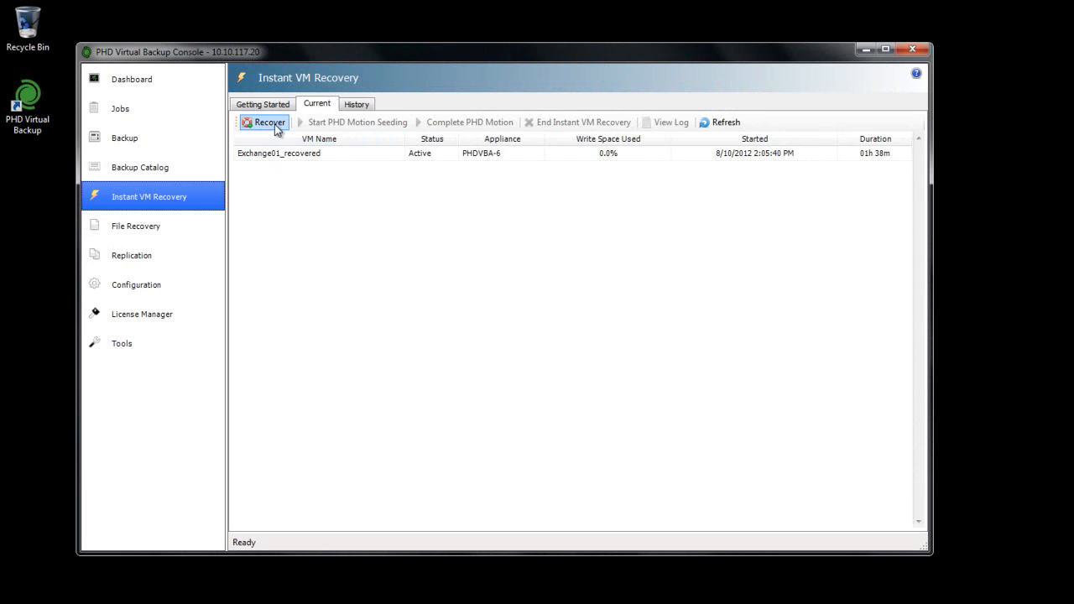
{"action": "left_click", "coordinate": [265, 121]}
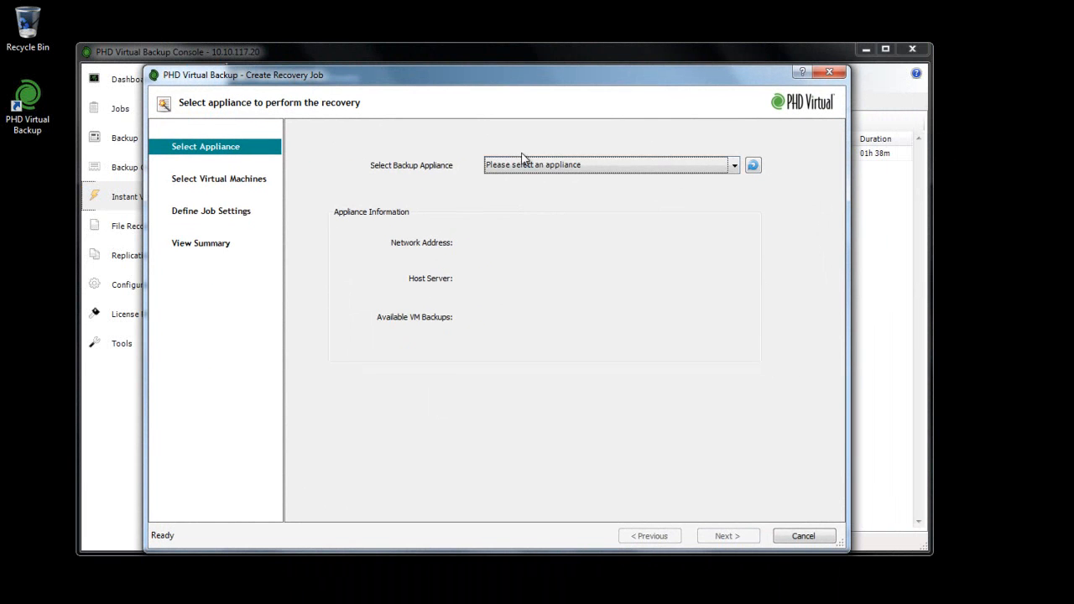
{"action": "left_click", "coordinate": [608, 165]}
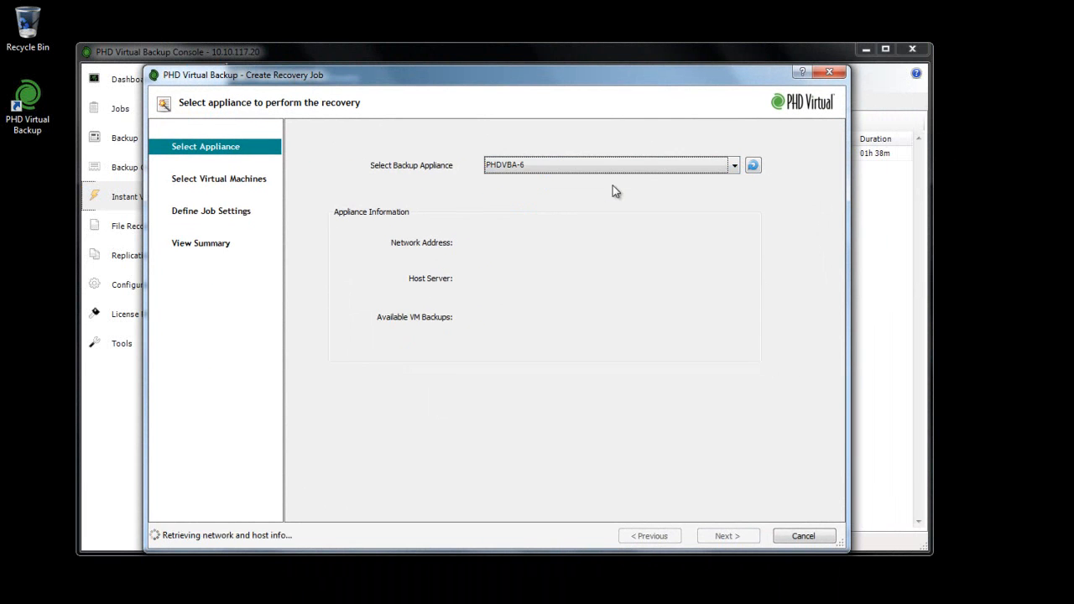
{"action": "left_click", "coordinate": [726, 536]}
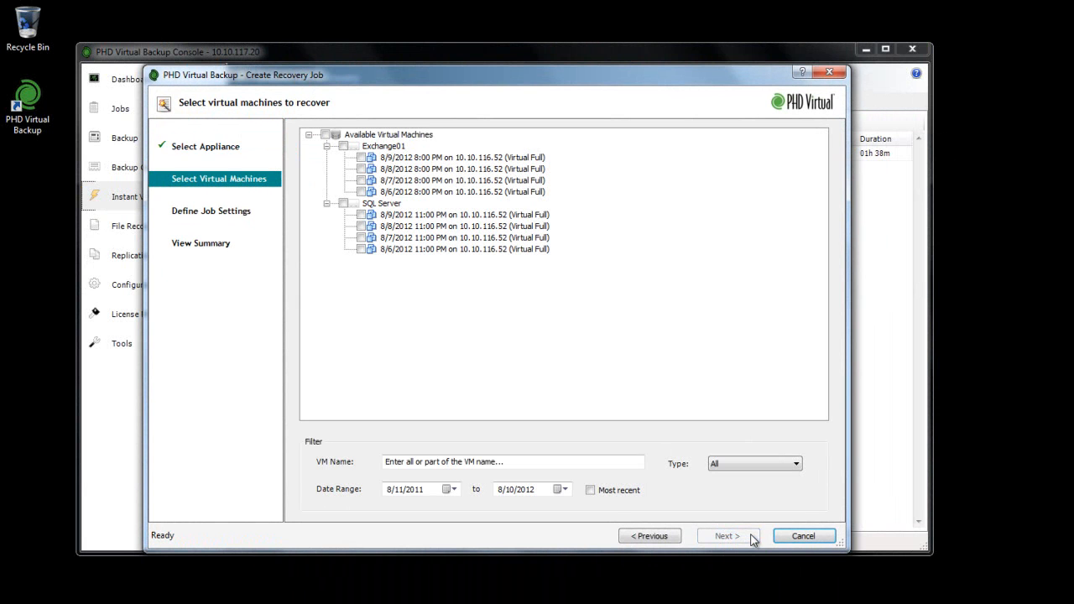
Choose the SQL Server backup to recover and continue to job settings.
{"action": "left_click", "coordinate": [342, 203]}
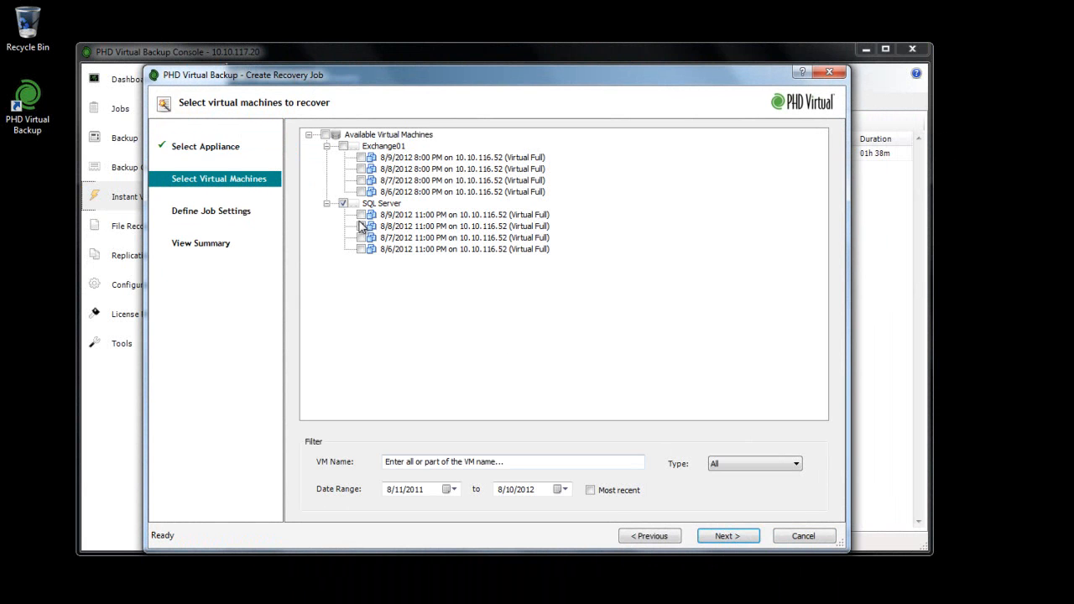
{"action": "left_click", "coordinate": [726, 536]}
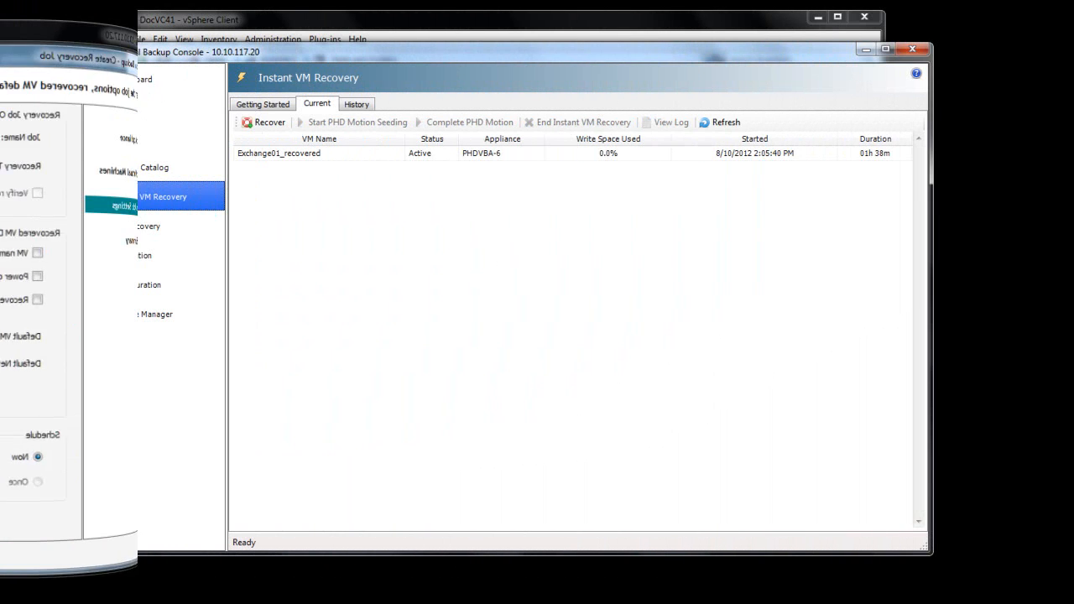
Select the Exchange01_recovered session in the current instant recovery list.
{"action": "left_click", "coordinate": [336, 153]}
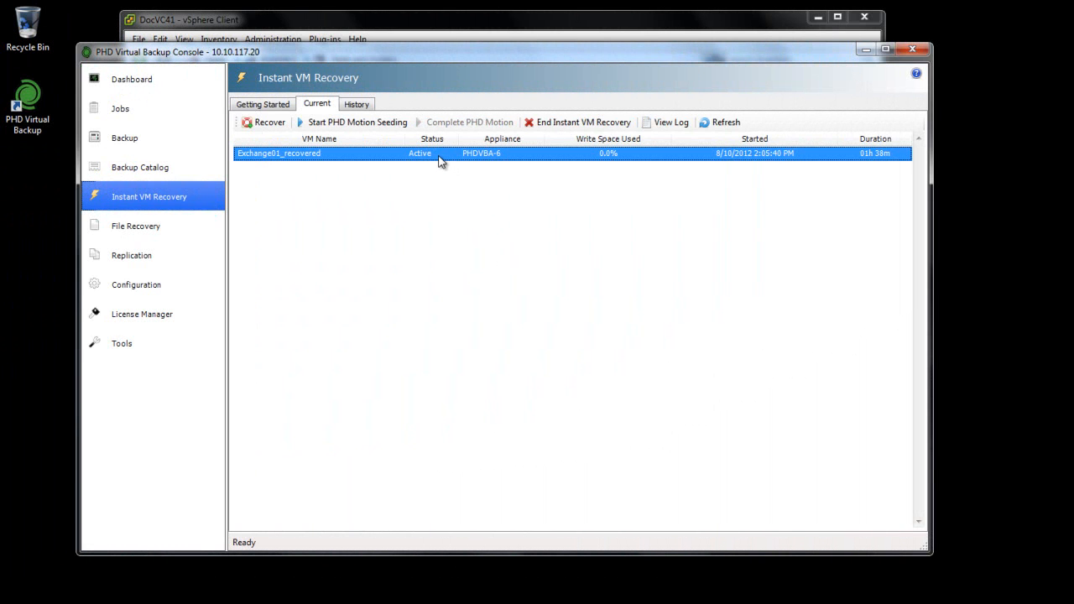
{"action": "mouse_move", "coordinate": [437, 158]}
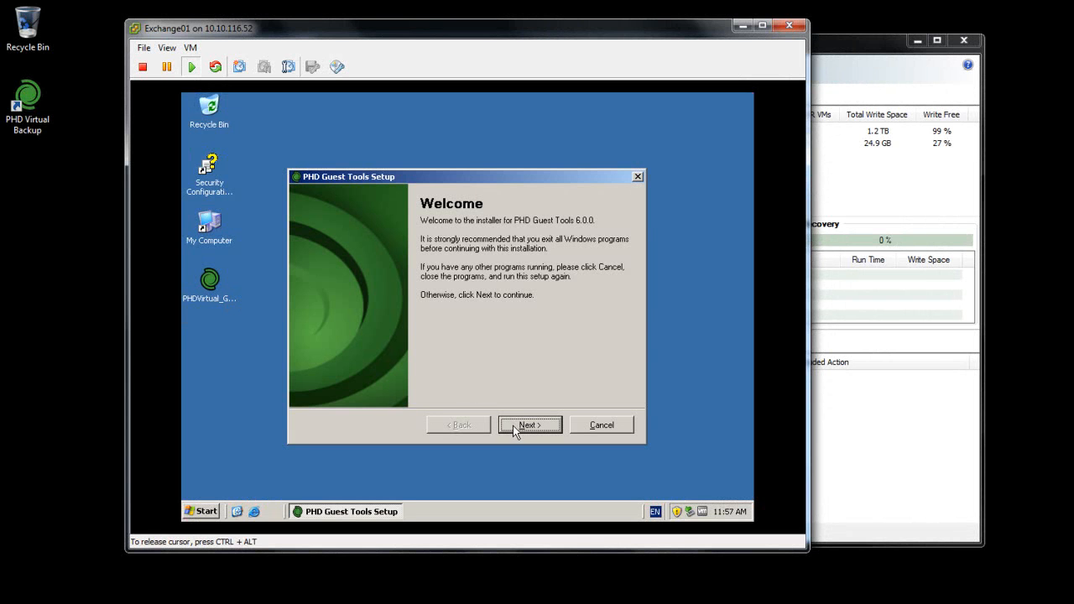
Advance the PHD Guest Tools installer and browse into its scripts.d folder in Explorer.
{"action": "left_click", "coordinate": [530, 425]}
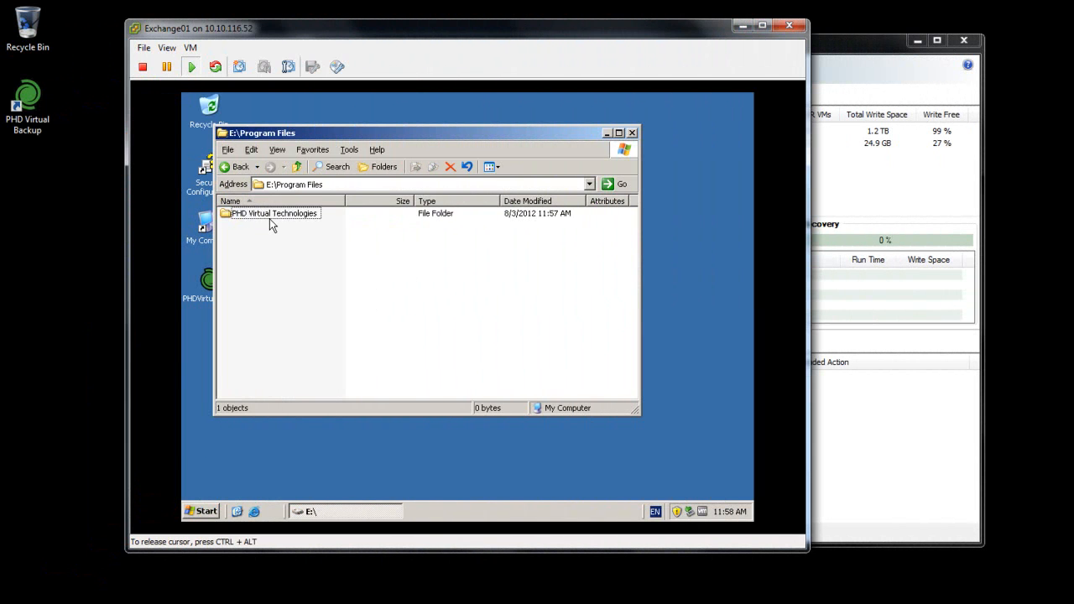
{"action": "double_click", "coordinate": [270, 213]}
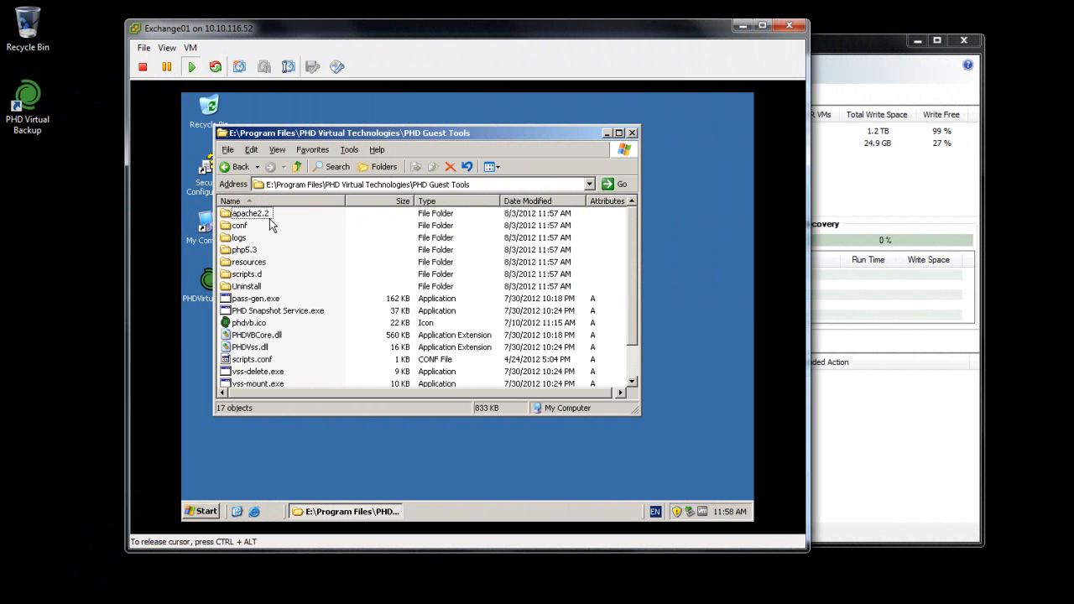
{"action": "mouse_move", "coordinate": [284, 277]}
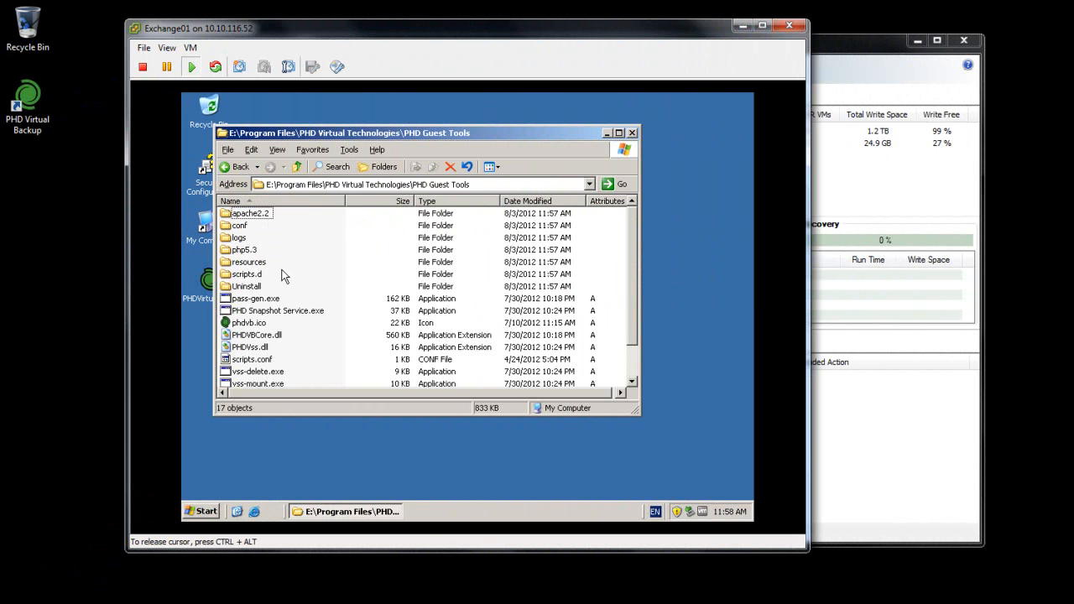
{"action": "left_click", "coordinate": [245, 274]}
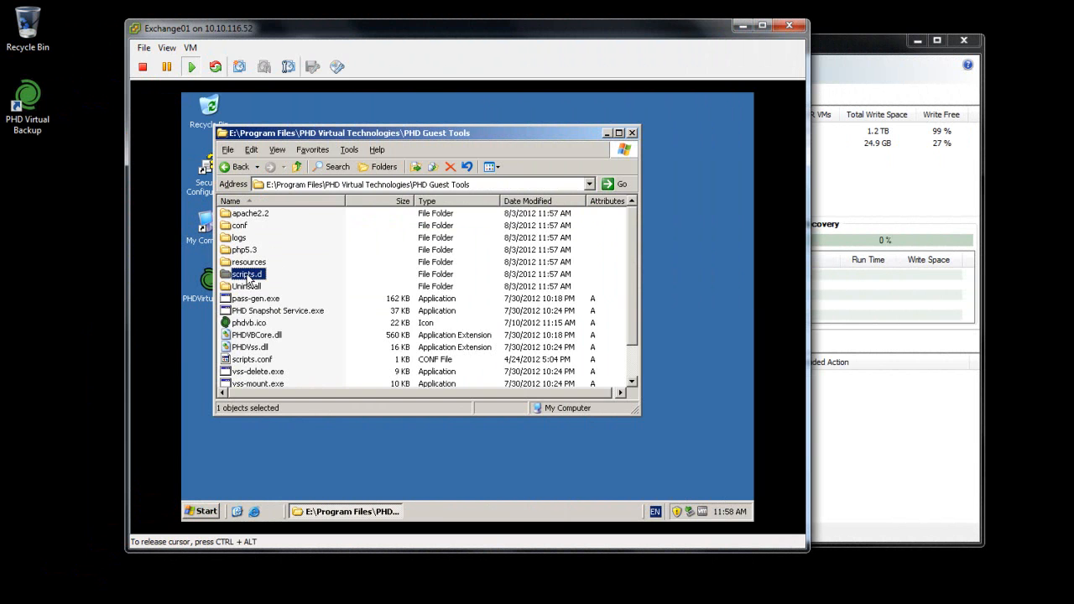
{"action": "double_click", "coordinate": [245, 274]}
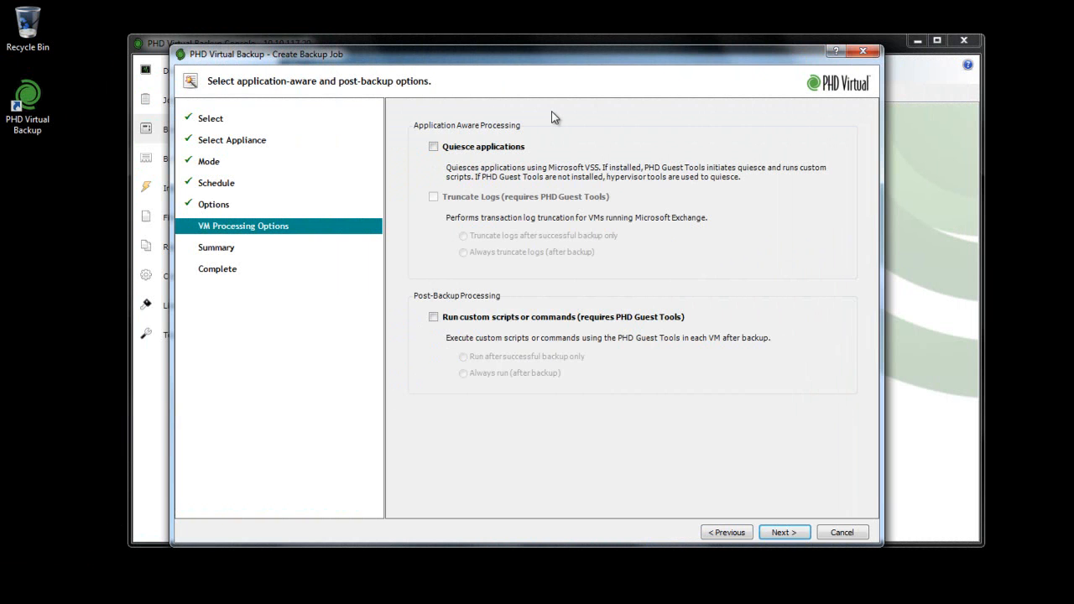
Enable Quiesce applications and Truncate Logs in the job's VM Processing Options.
{"action": "left_click", "coordinate": [433, 146]}
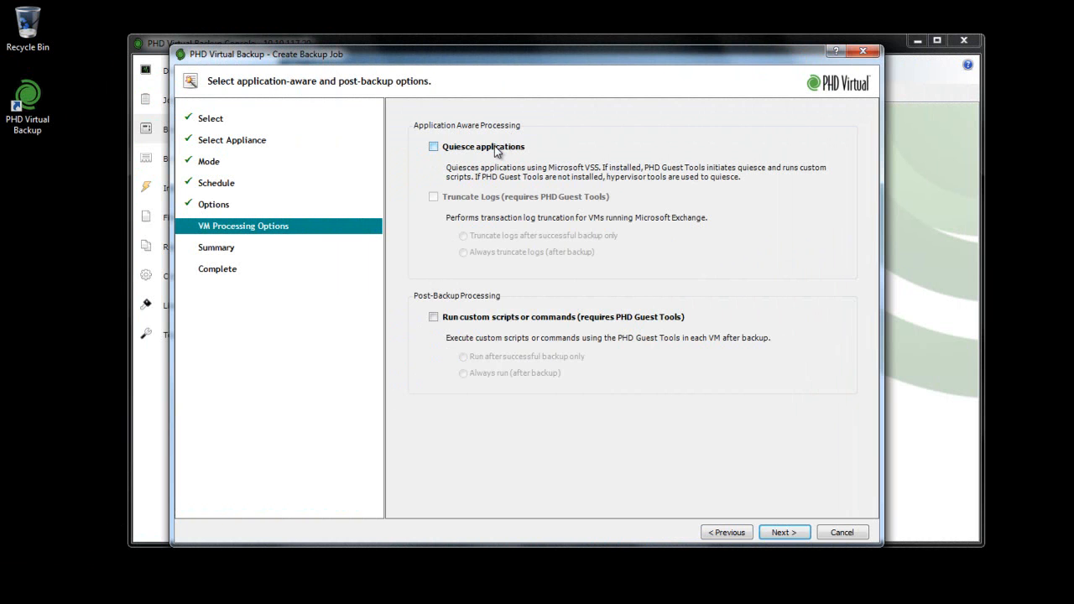
{"action": "left_click", "coordinate": [433, 146]}
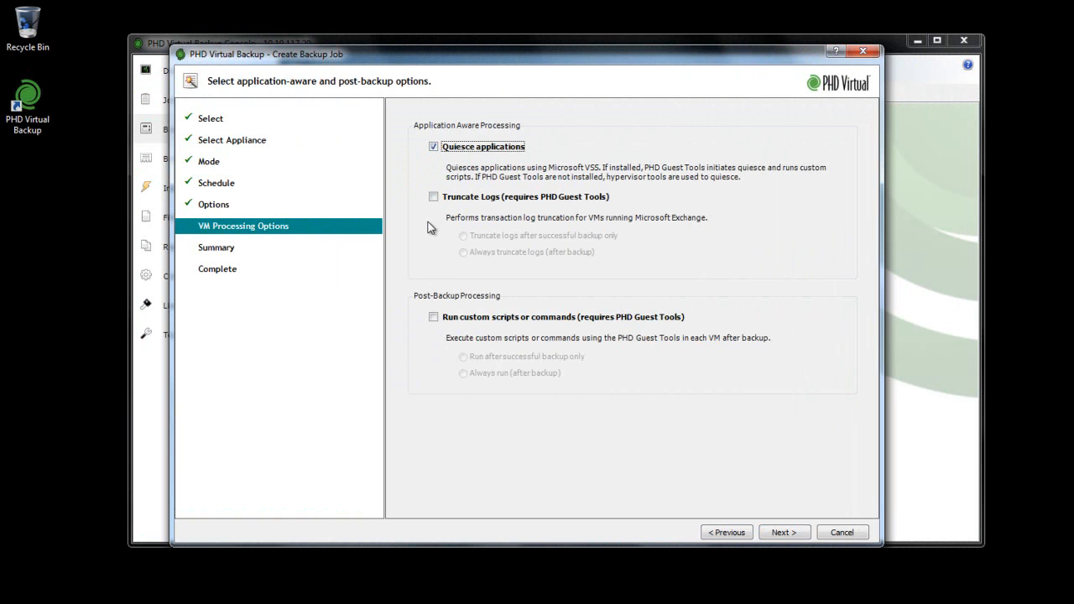
{"action": "left_click", "coordinate": [433, 196]}
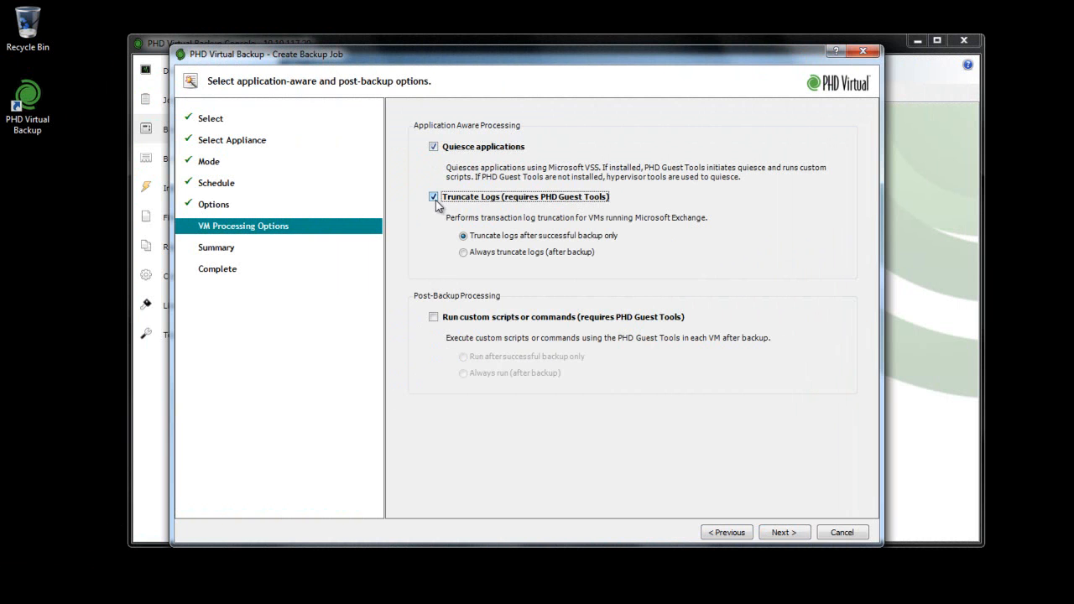
{"action": "mouse_move", "coordinate": [444, 256]}
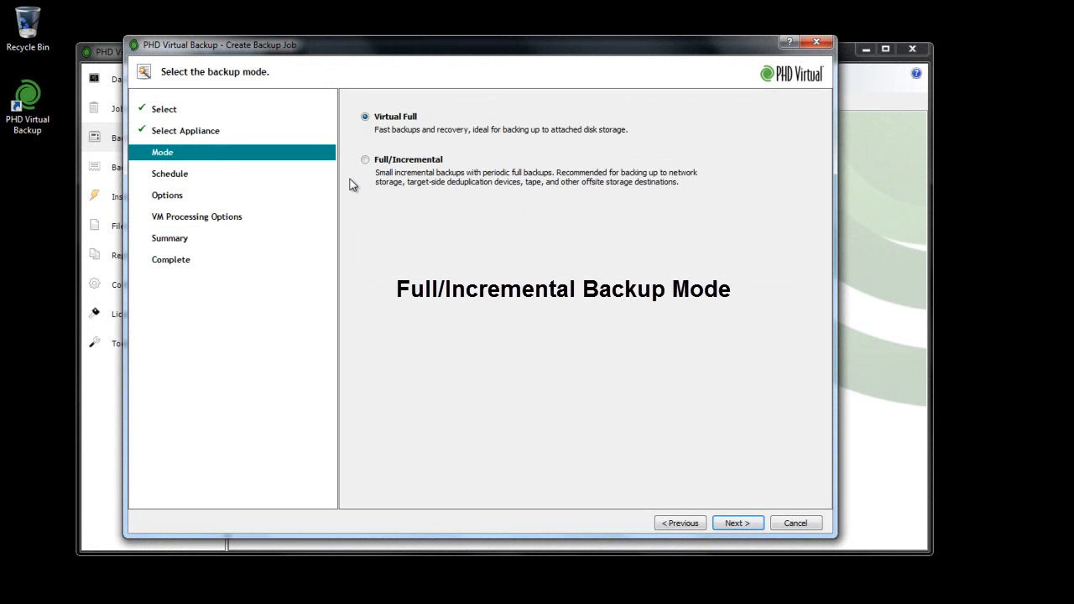
Set the backup mode to Full/Incremental and continue to scheduling.
{"action": "left_click", "coordinate": [365, 159]}
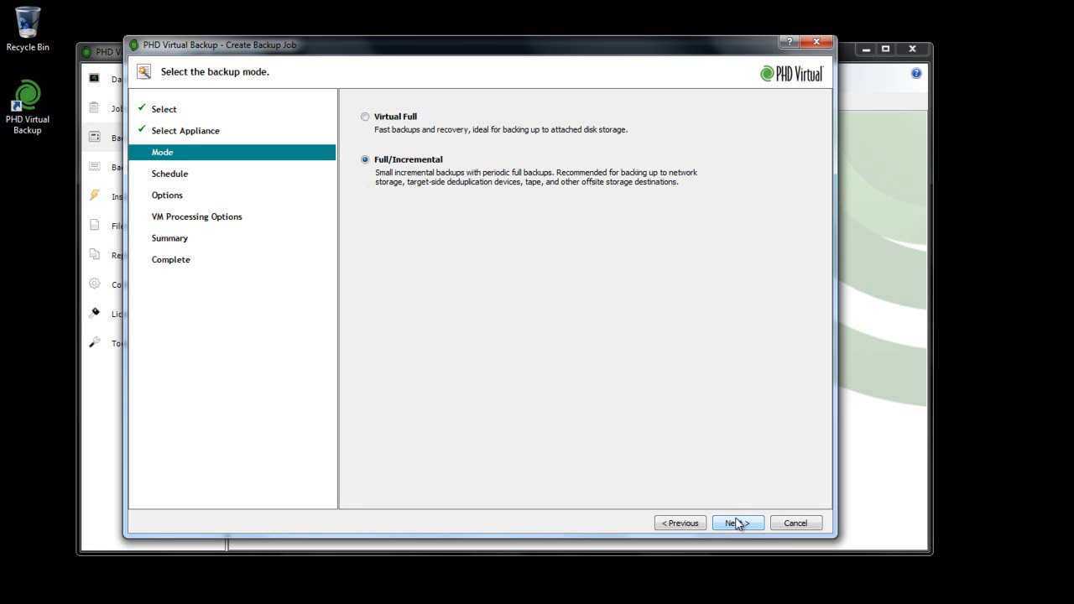
{"action": "left_click", "coordinate": [737, 524]}
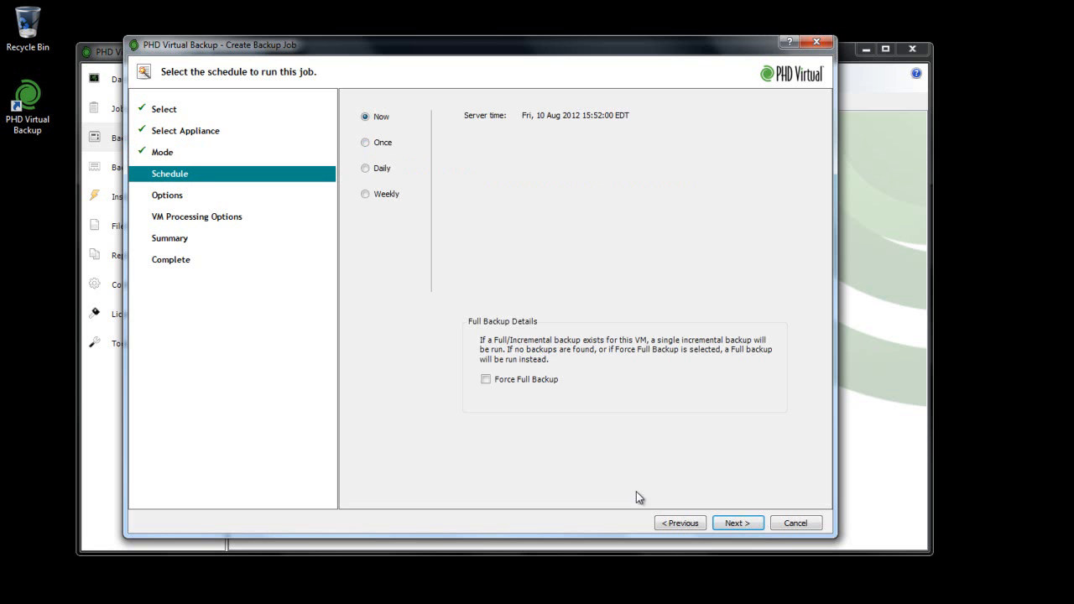
Schedule the job Daily from 8:00 PM on 8/10/2012 with the full backup on Sunday.
{"action": "left_click", "coordinate": [366, 167]}
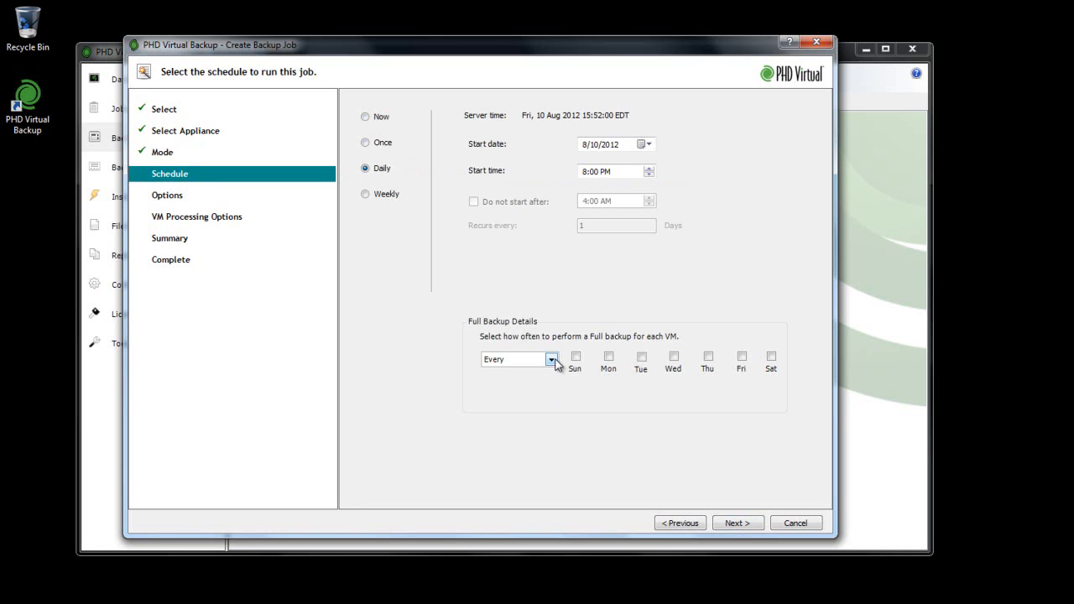
{"action": "left_click", "coordinate": [574, 356]}
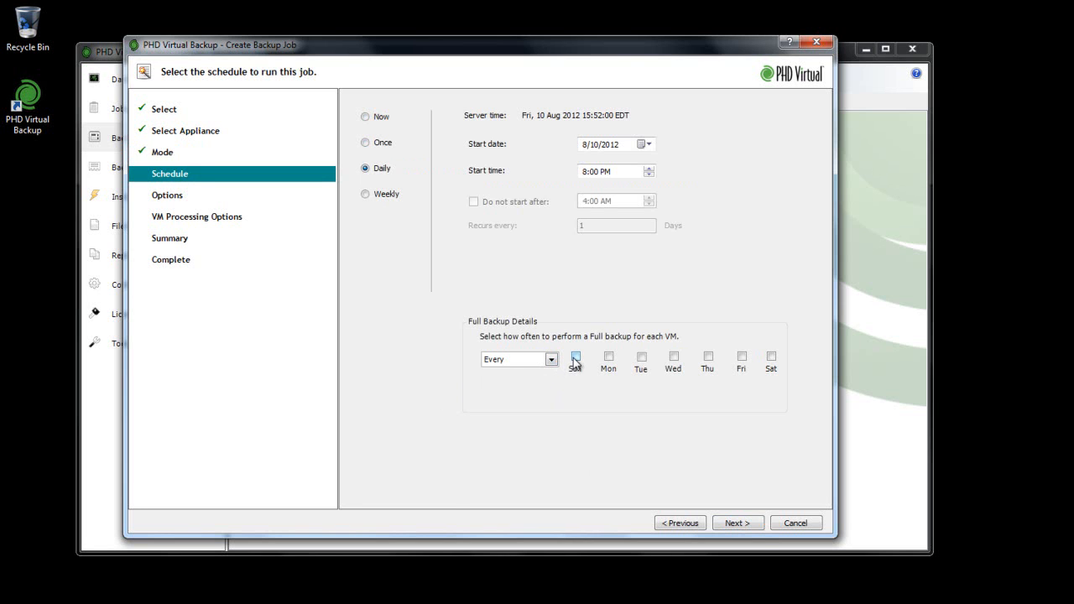
{"action": "left_click", "coordinate": [576, 356]}
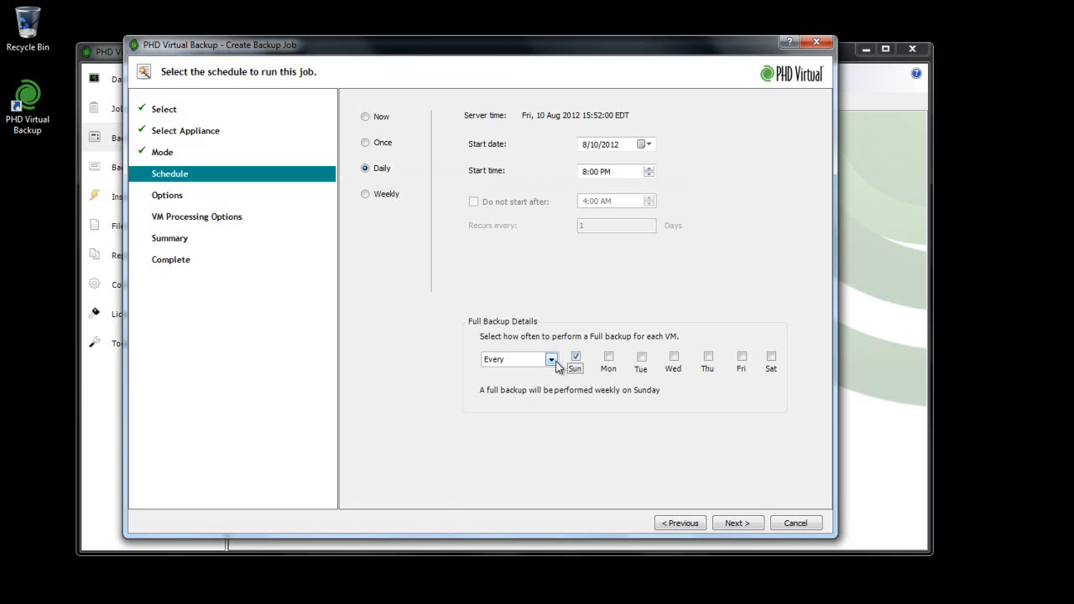
{"action": "left_click", "coordinate": [550, 360]}
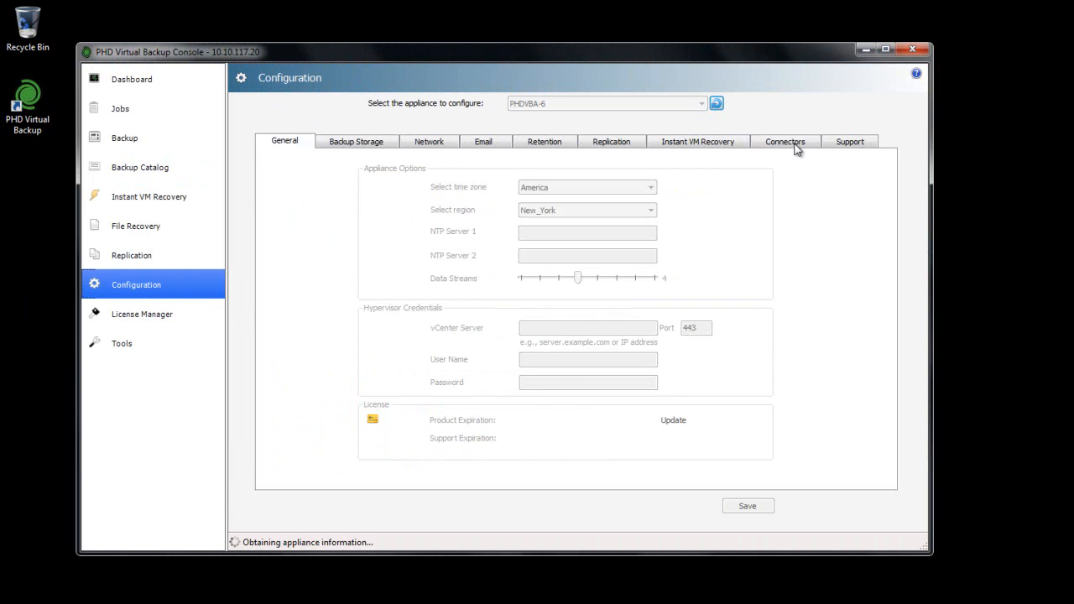
Review PHDVBA-6's Connectors settings, then go to File Recovery.
{"action": "left_click", "coordinate": [786, 141]}
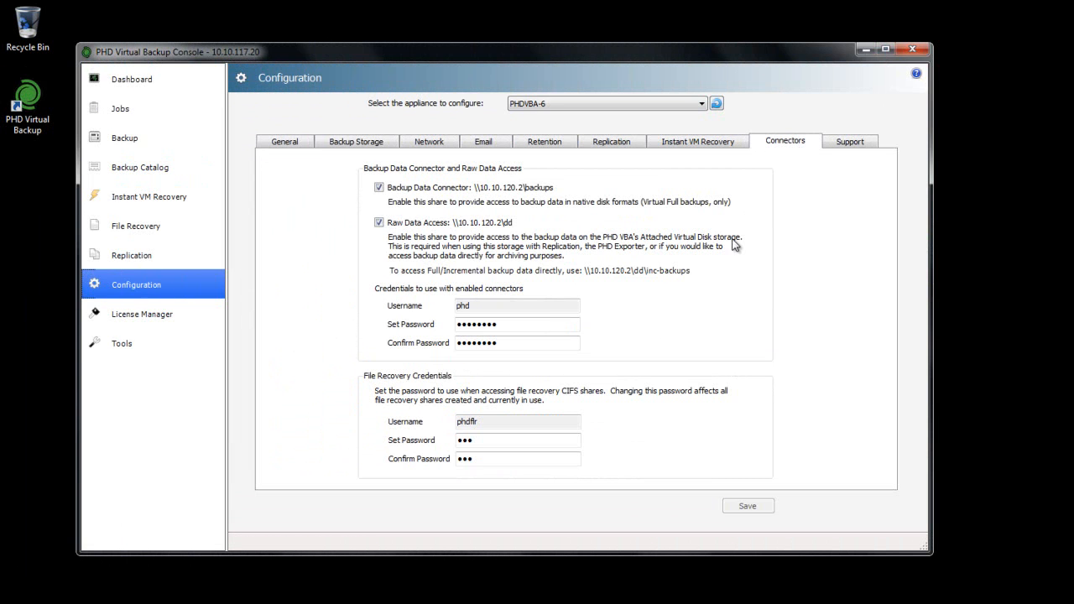
{"action": "mouse_move", "coordinate": [402, 242]}
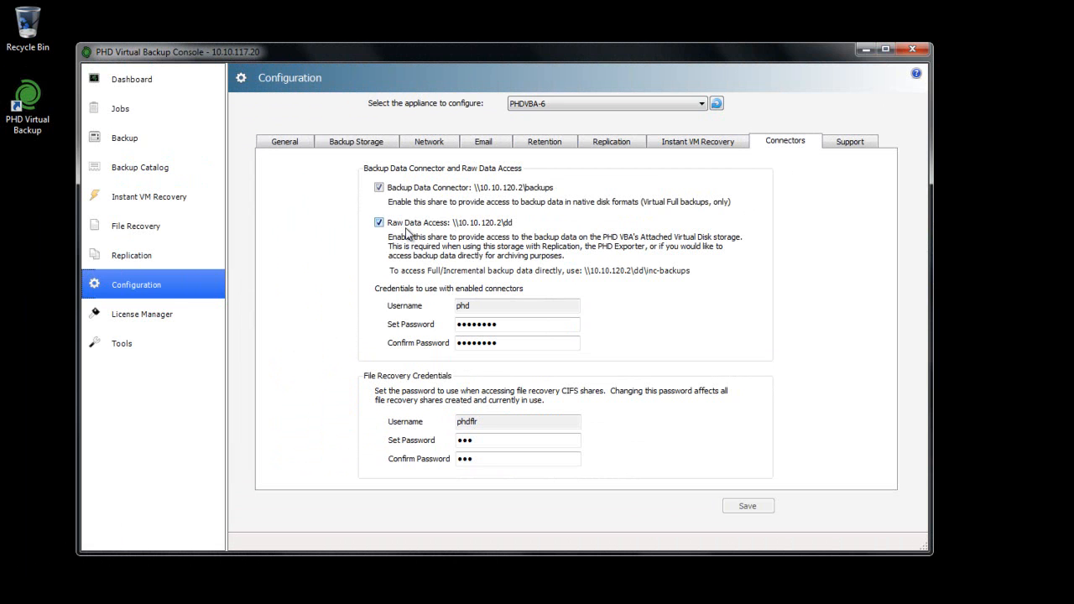
{"action": "left_click", "coordinate": [134, 225]}
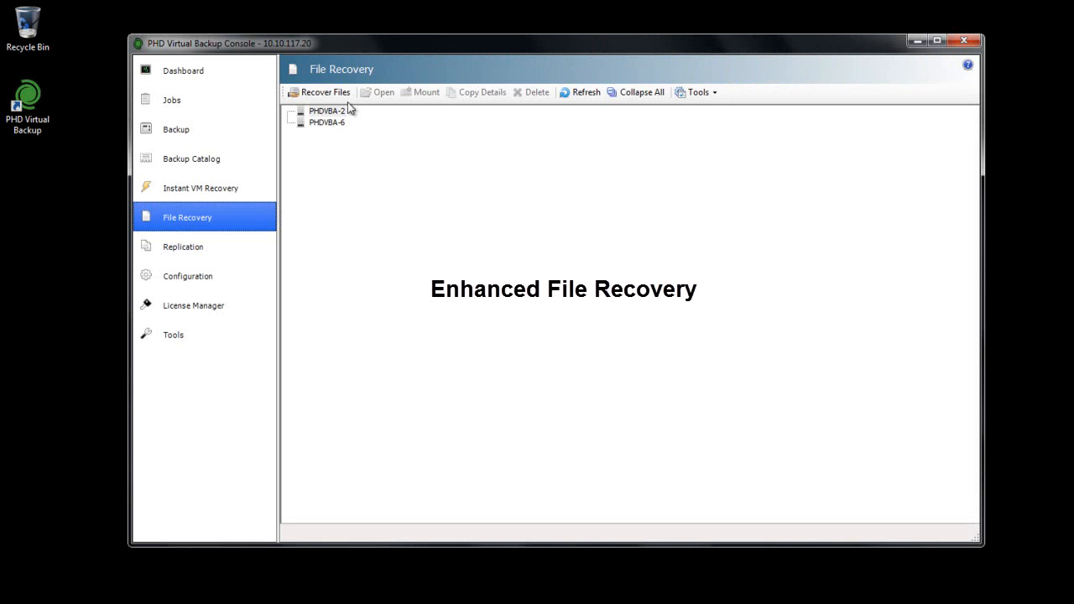
{"action": "mouse_move", "coordinate": [322, 92]}
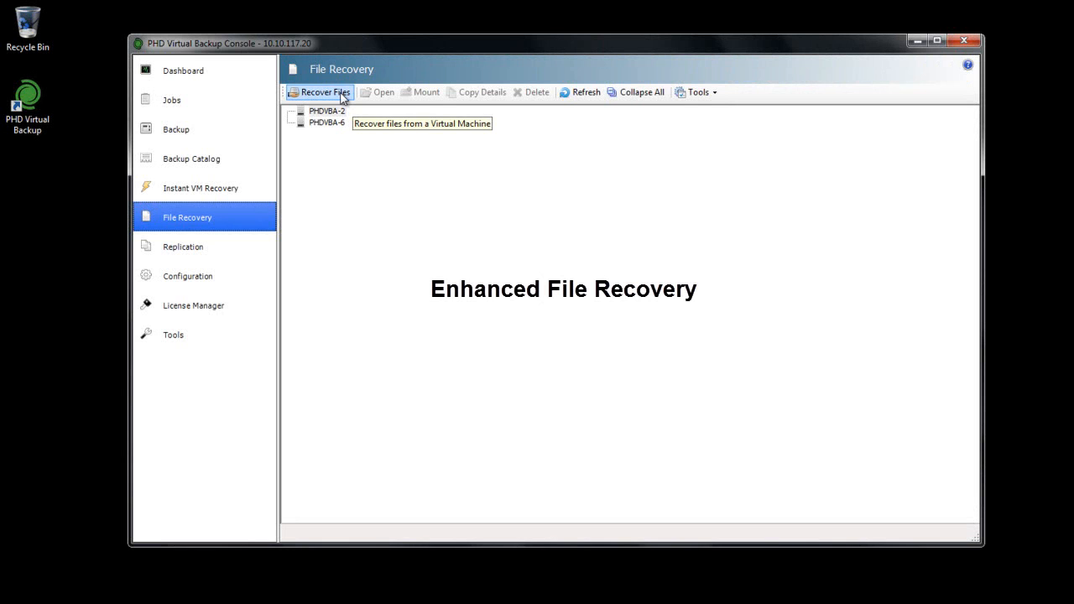
Create a file recovery share for the SQL Server 7/25/2012 8:00 PM incremental backup.
{"action": "left_click", "coordinate": [326, 93]}
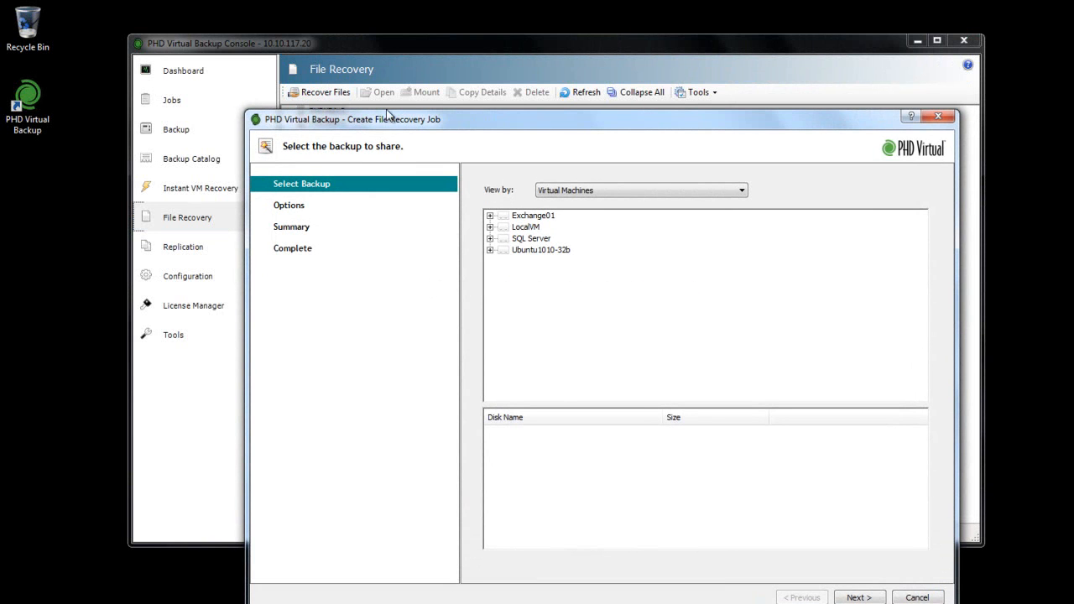
{"action": "left_click", "coordinate": [490, 239]}
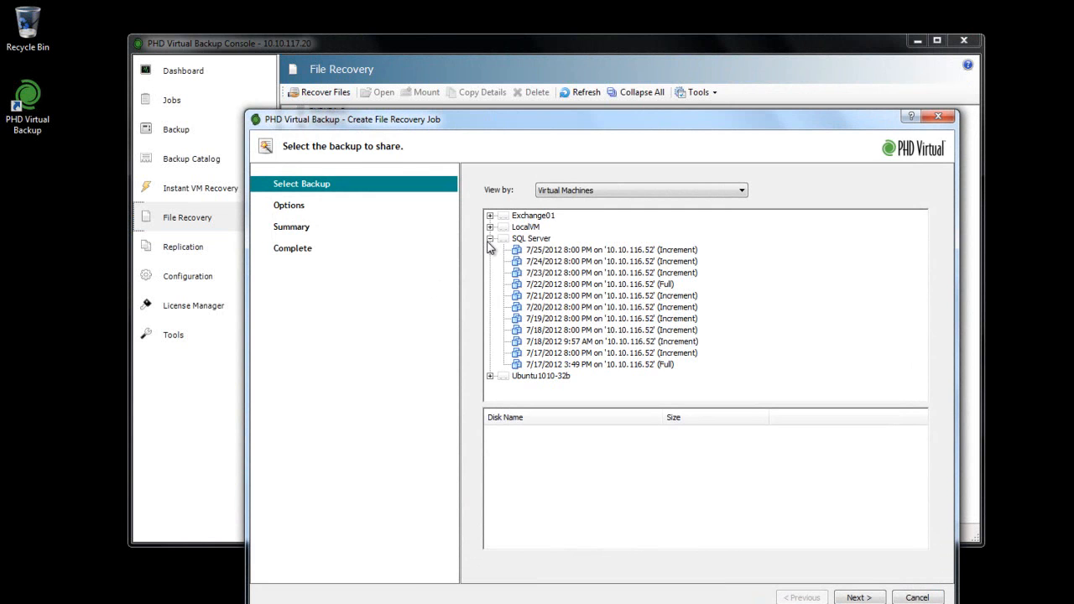
{"action": "left_click", "coordinate": [611, 248]}
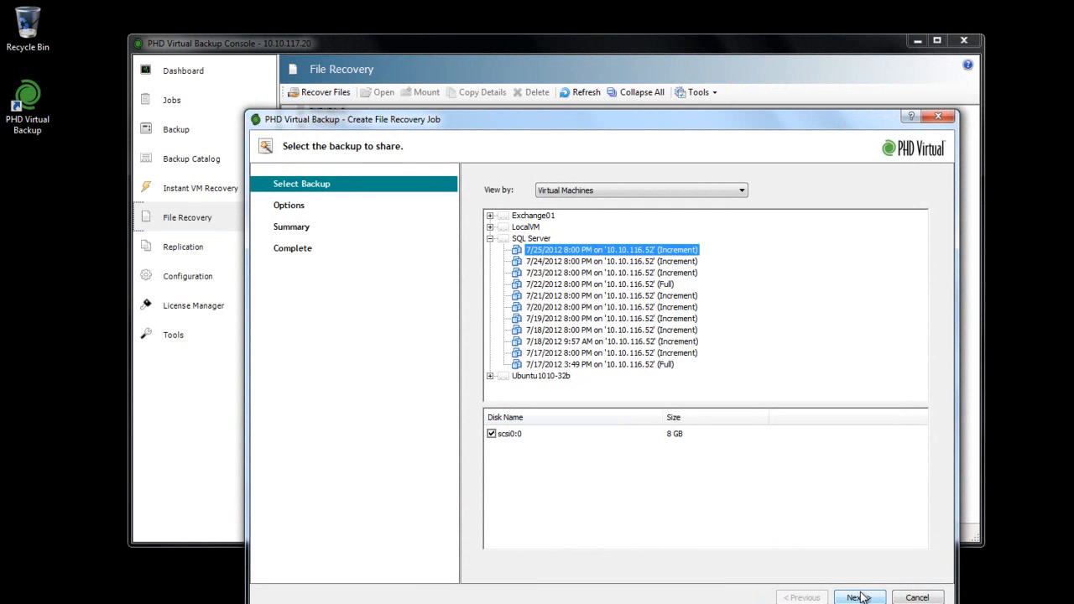
{"action": "left_click", "coordinate": [856, 598]}
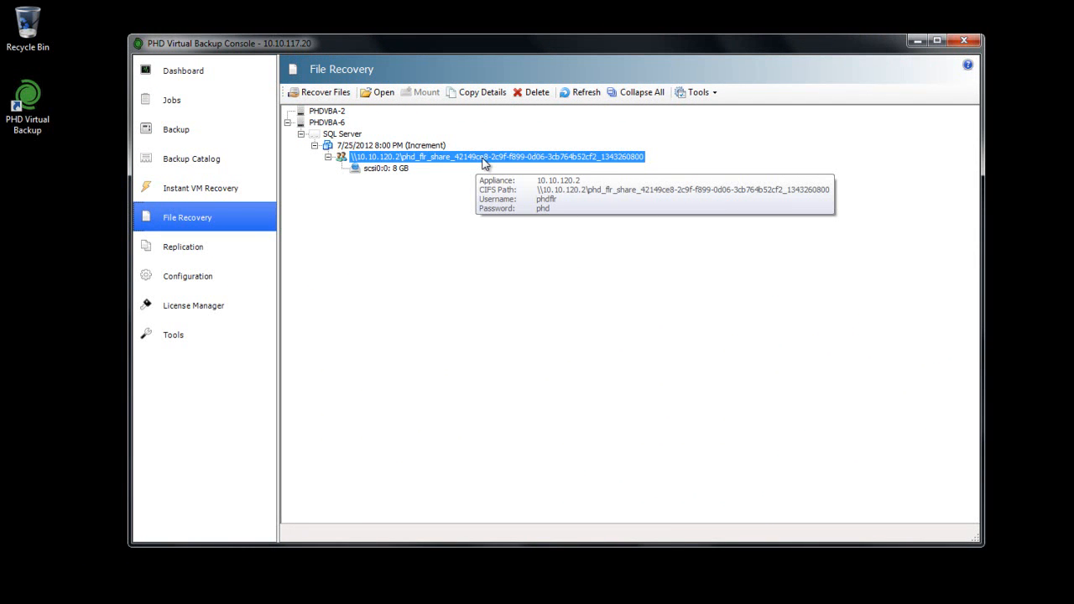
{"action": "mouse_move", "coordinate": [383, 92]}
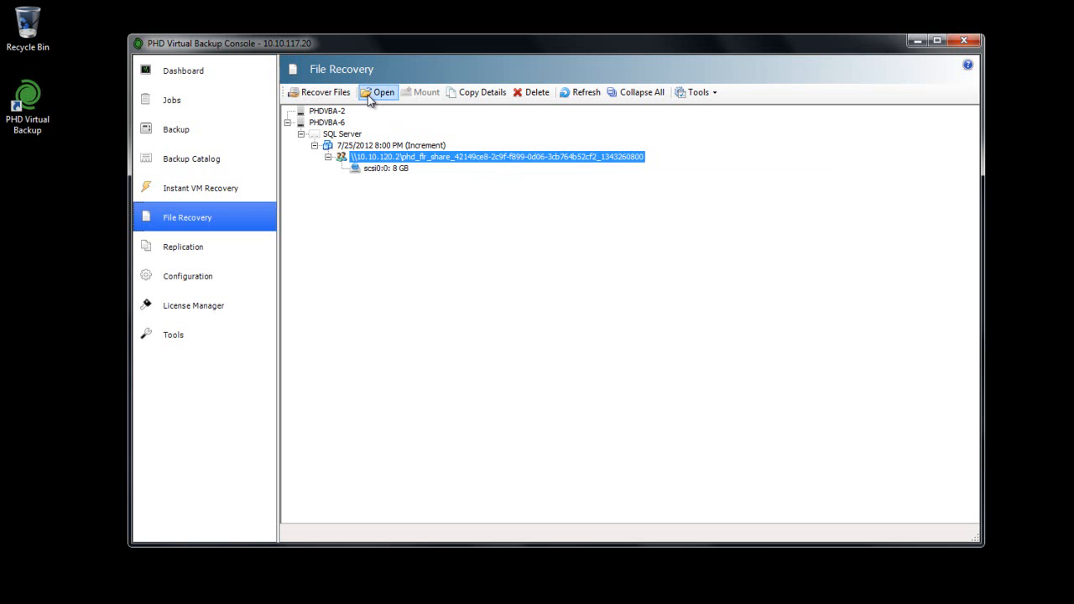
Open the SQL Server recovery share in Explorer and browse into its folder.
{"action": "left_click", "coordinate": [382, 92]}
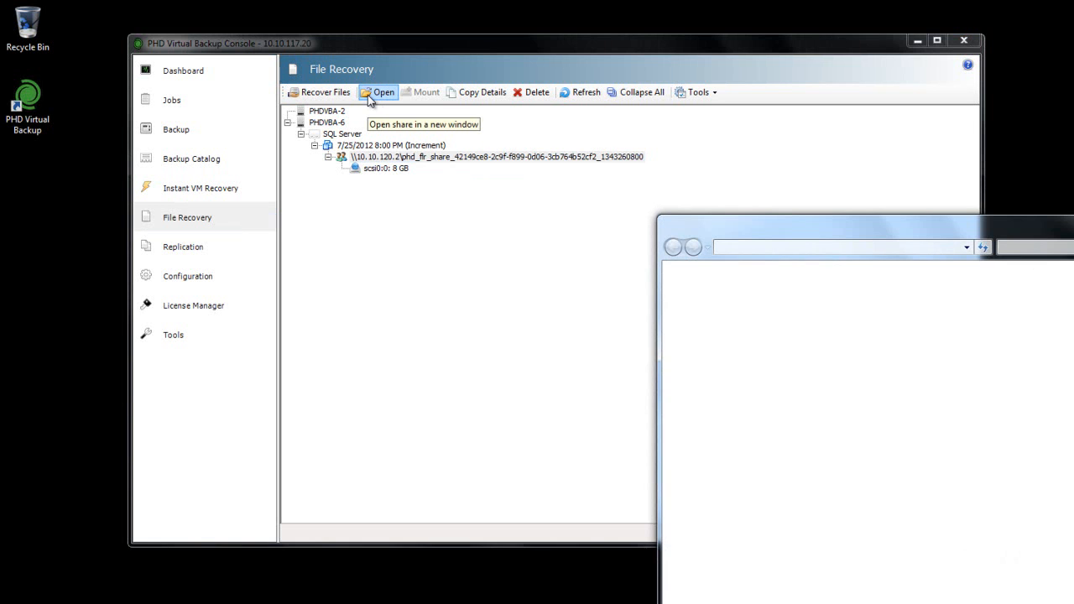
{"action": "left_click", "coordinate": [382, 93]}
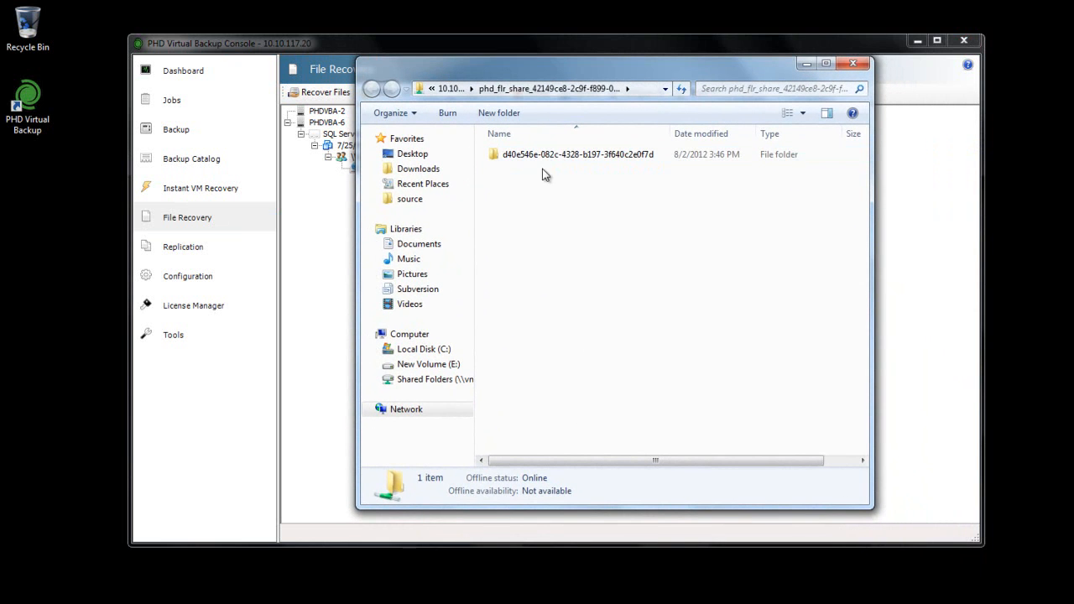
{"action": "double_click", "coordinate": [578, 154]}
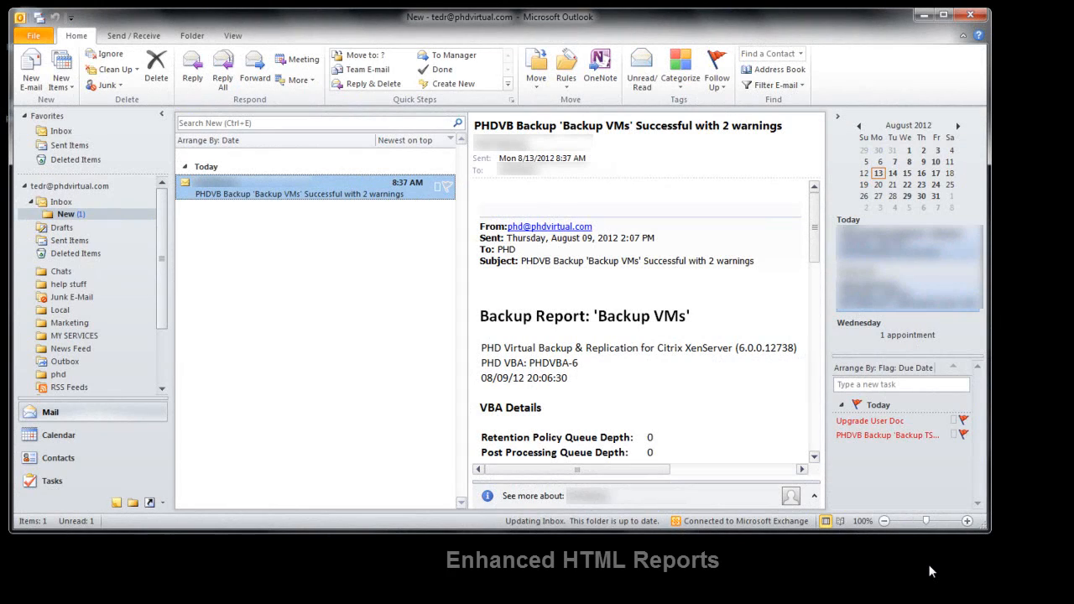
{"action": "mouse_move", "coordinate": [349, 299]}
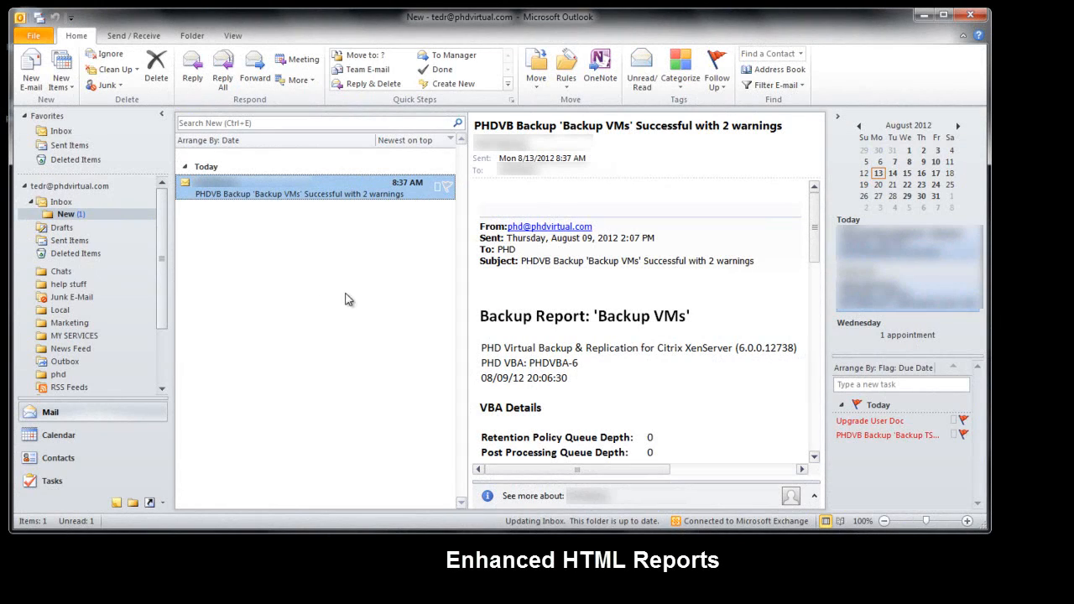
Open the 'Backup VMs' HTML report email in its own window and read through per-VM details.
{"action": "double_click", "coordinate": [316, 193]}
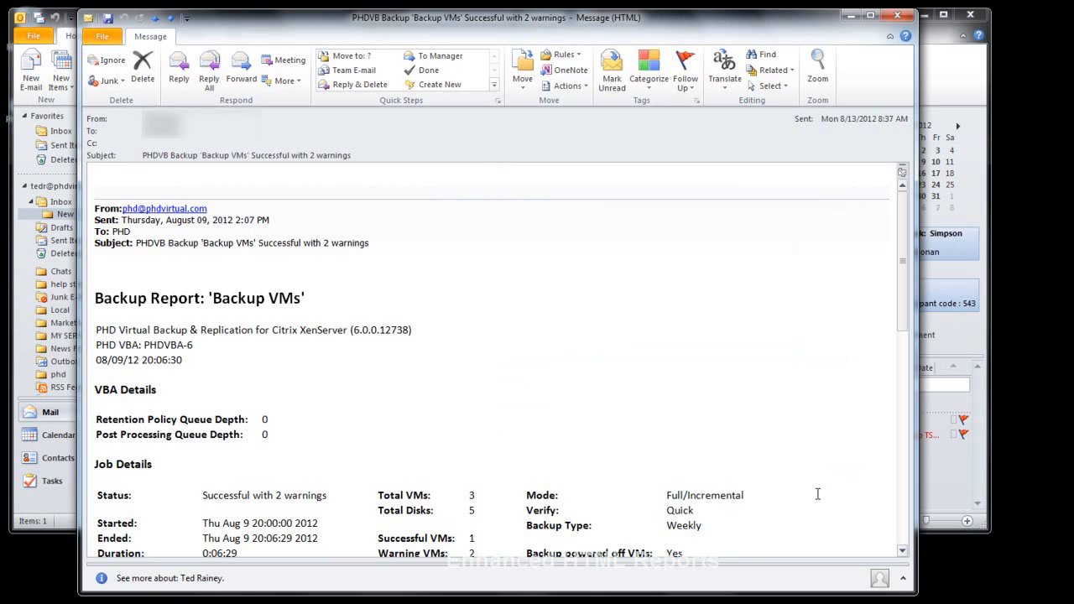
{"action": "mouse_move", "coordinate": [880, 352]}
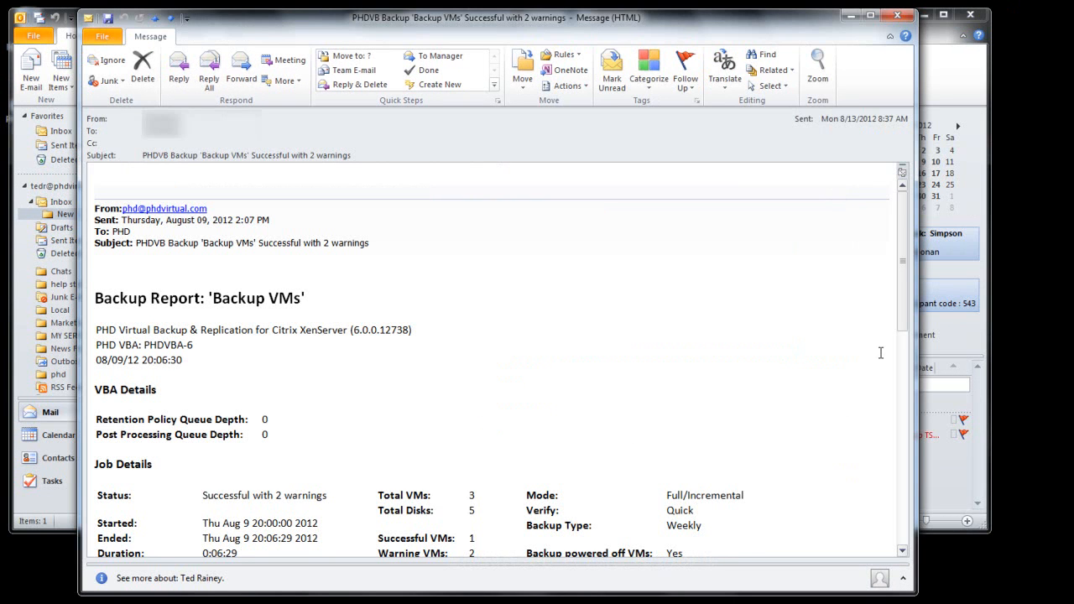
{"action": "scroll", "scroll_direction": "down", "scroll_amount": 3}
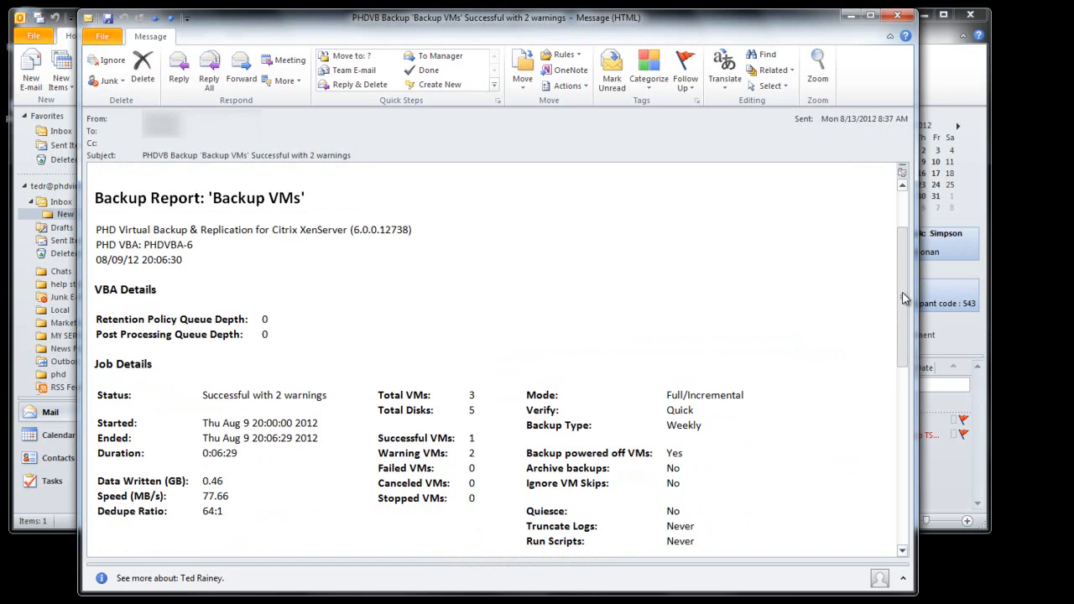
{"action": "scroll", "scroll_direction": "down", "scroll_amount": 3}
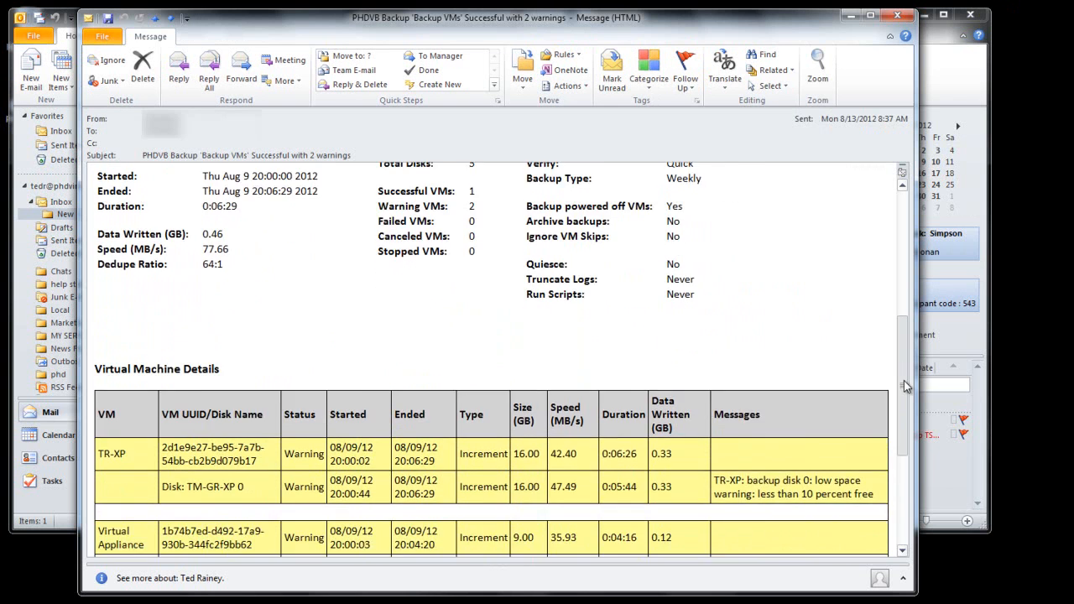
{"action": "scroll", "scroll_direction": "down", "scroll_amount": 3}
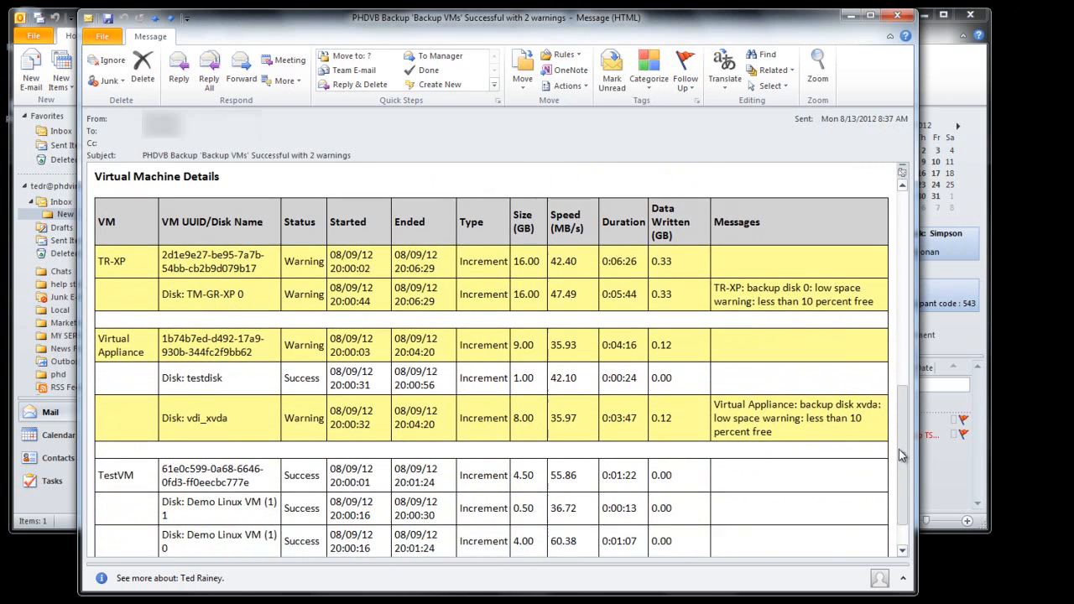
{"action": "scroll", "scroll_direction": "down", "scroll_amount": 3}
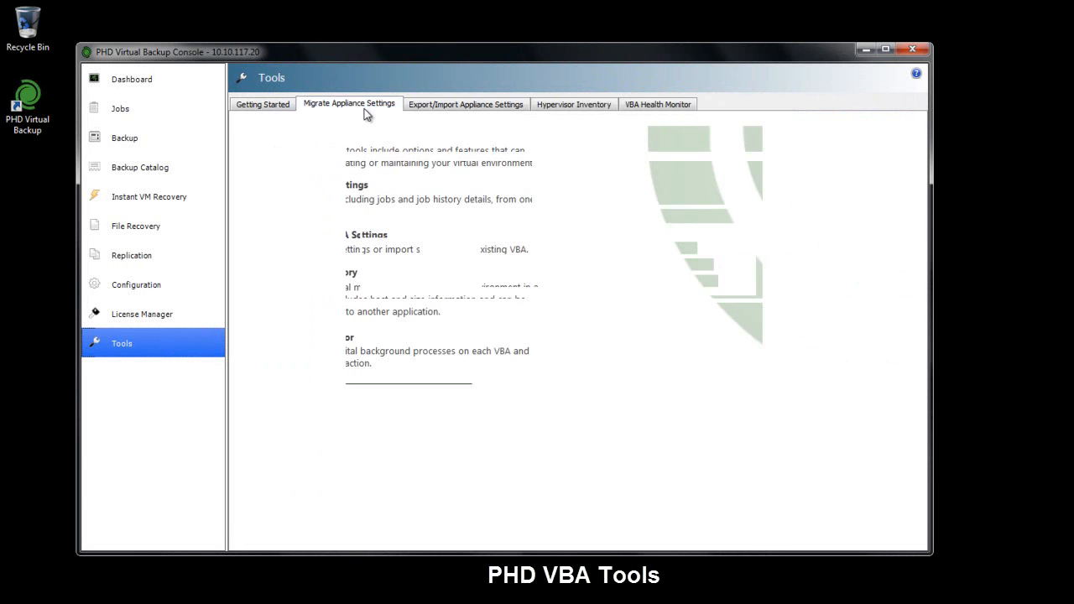
Review migrating appliance settings from source PHDVBA-6 to target PHDVBA-60 with all settings checked.
{"action": "left_click", "coordinate": [349, 104]}
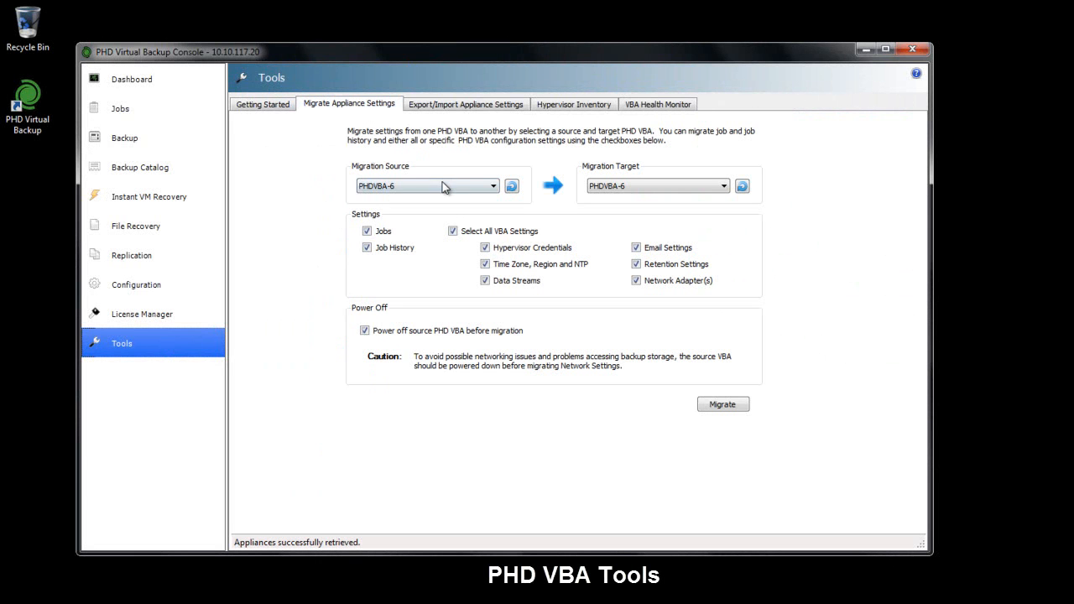
{"action": "left_click", "coordinate": [493, 185]}
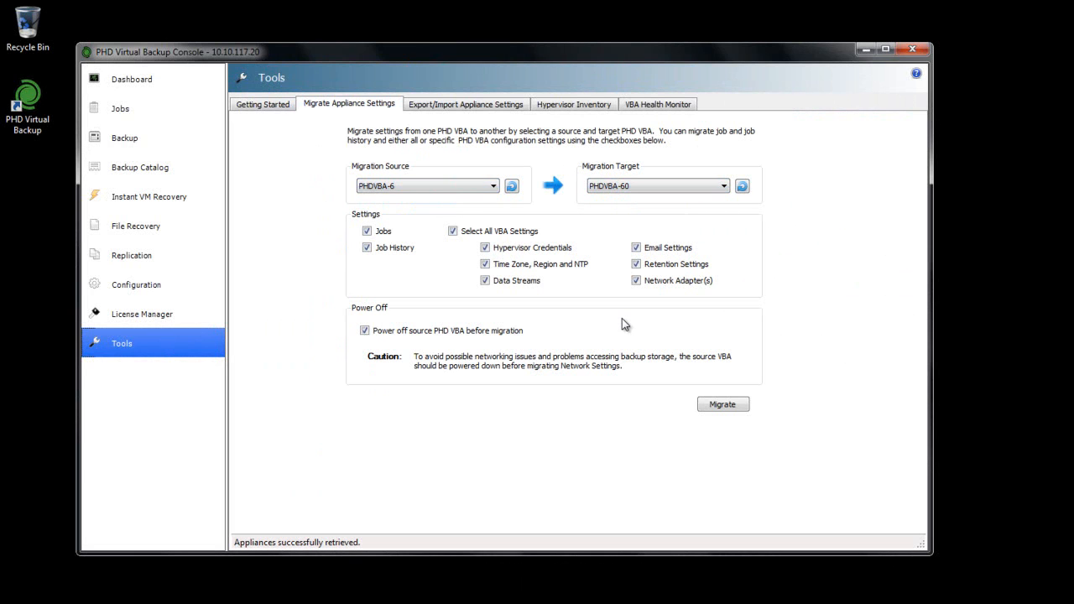
{"action": "mouse_move", "coordinate": [537, 208]}
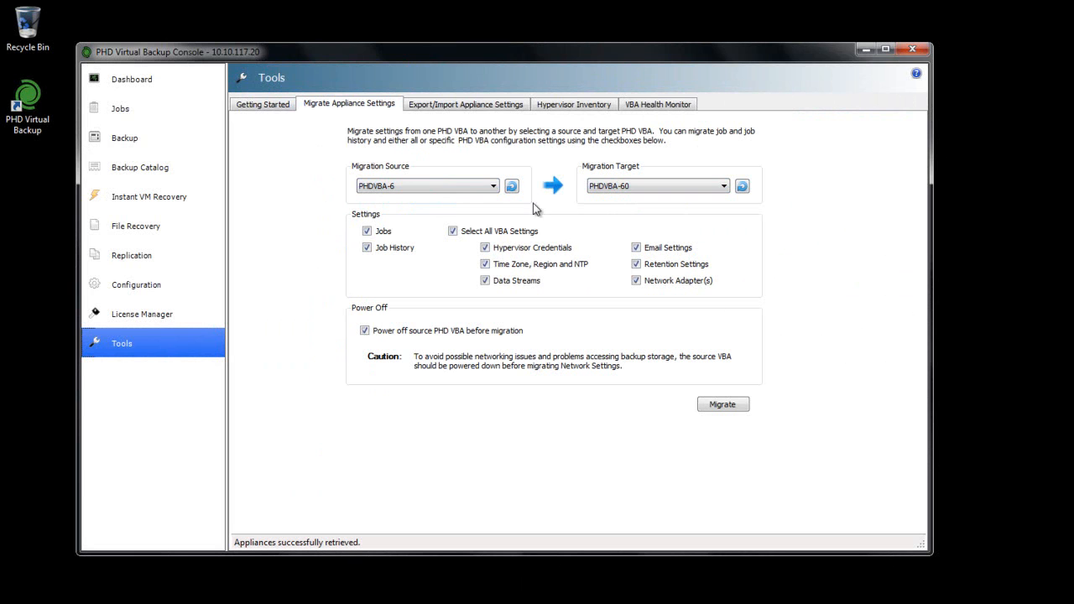
{"action": "left_click", "coordinate": [465, 104]}
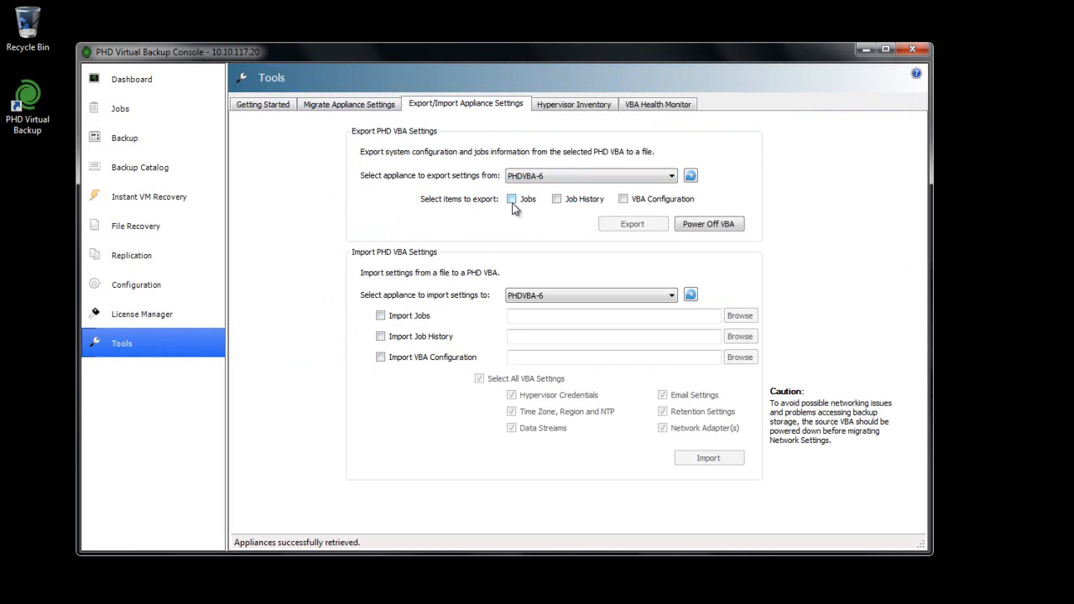
Export PHDVBA-6's jobs, job history and VBA configuration to files.
{"action": "left_click", "coordinate": [558, 198]}
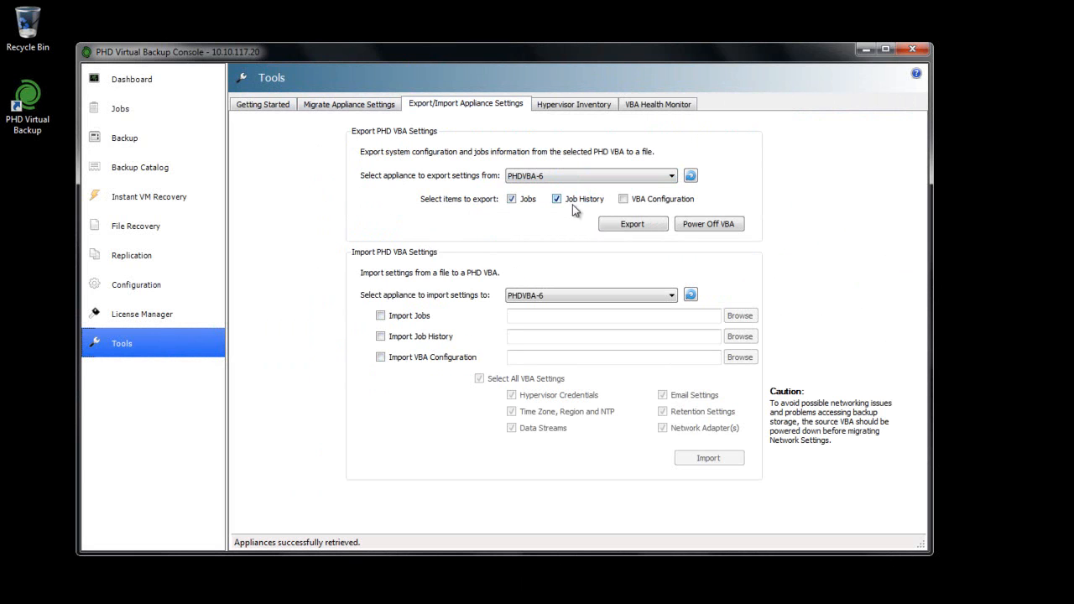
{"action": "left_click", "coordinate": [623, 198]}
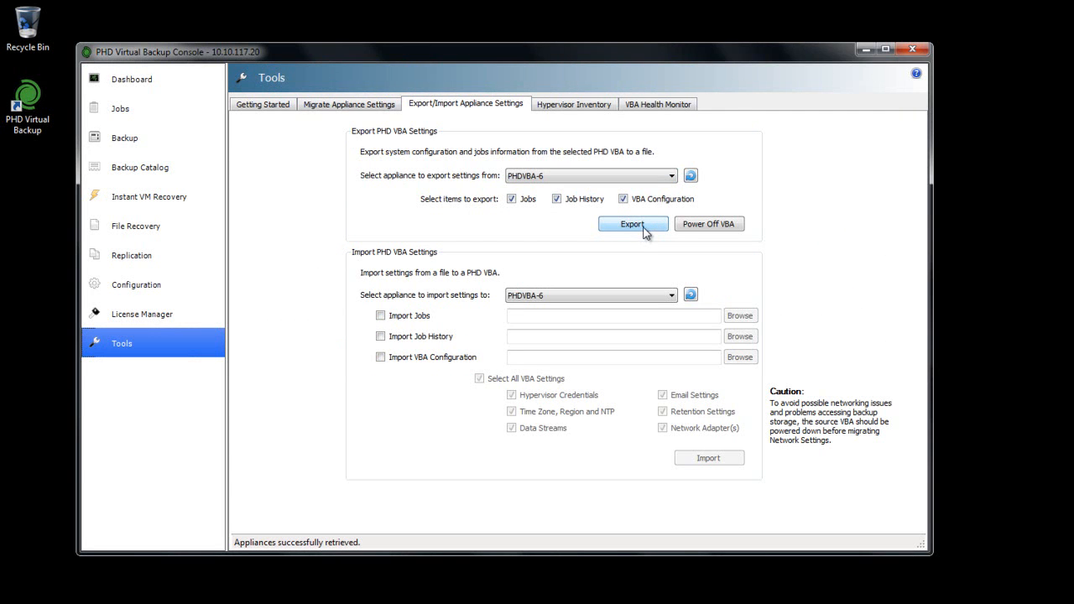
{"action": "left_click", "coordinate": [574, 104]}
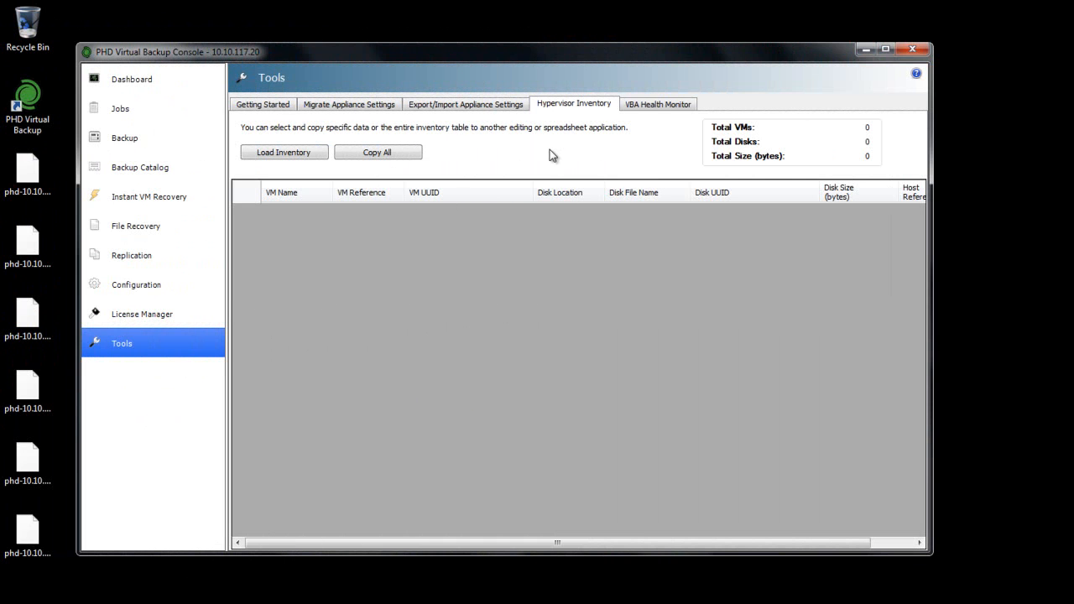
Load the hypervisor inventory listing 15 VMs and 23 disks with references, UUIDs and sizes.
{"action": "left_click", "coordinate": [284, 151]}
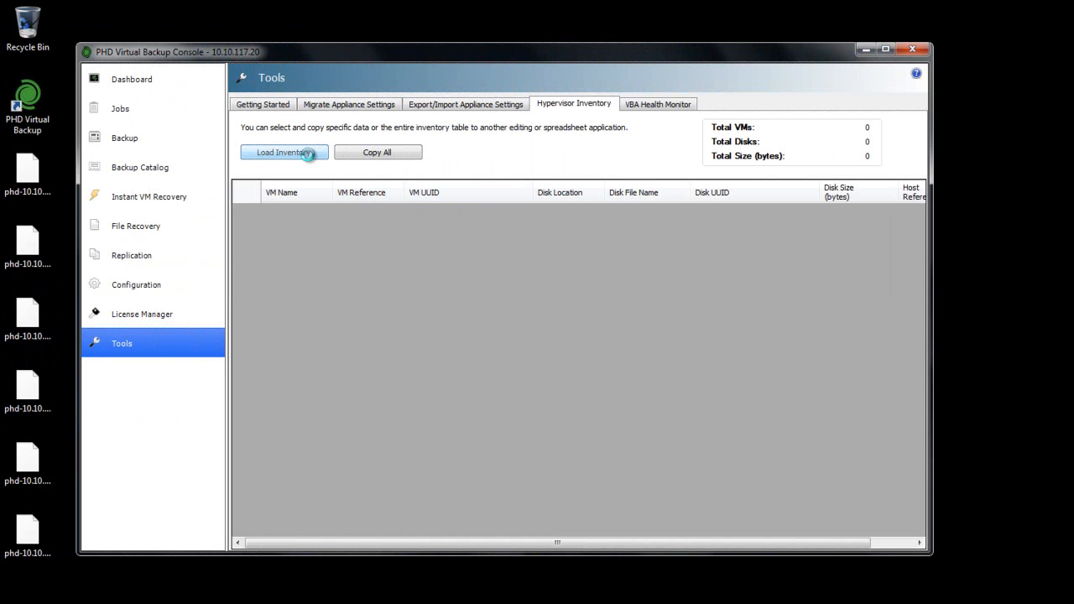
{"action": "left_click", "coordinate": [283, 151]}
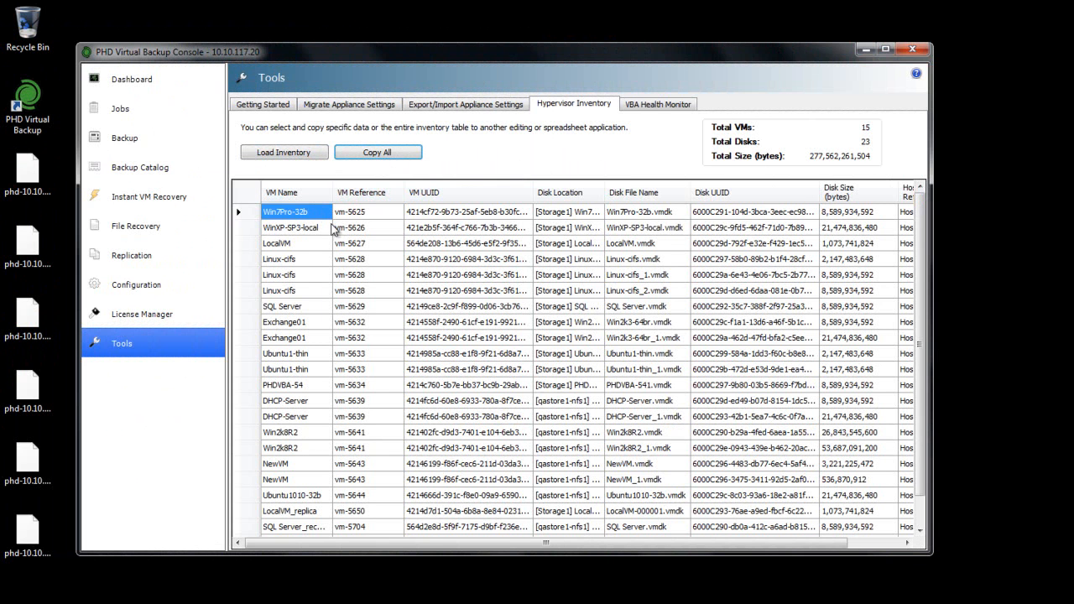
{"action": "mouse_move", "coordinate": [376, 262]}
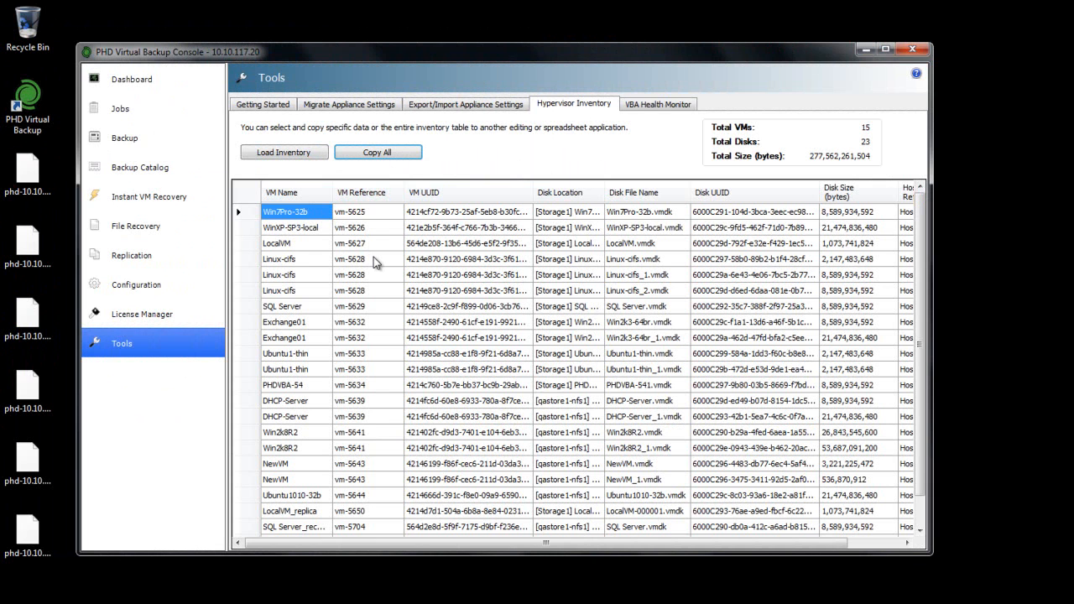
{"action": "mouse_move", "coordinate": [844, 480]}
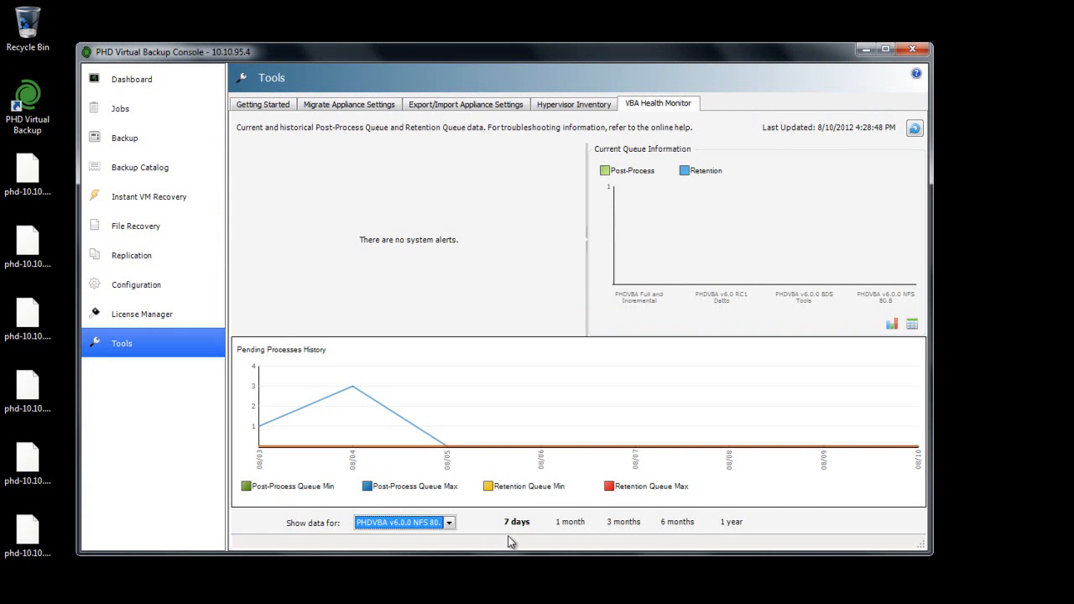
{"action": "mouse_move", "coordinate": [547, 539]}
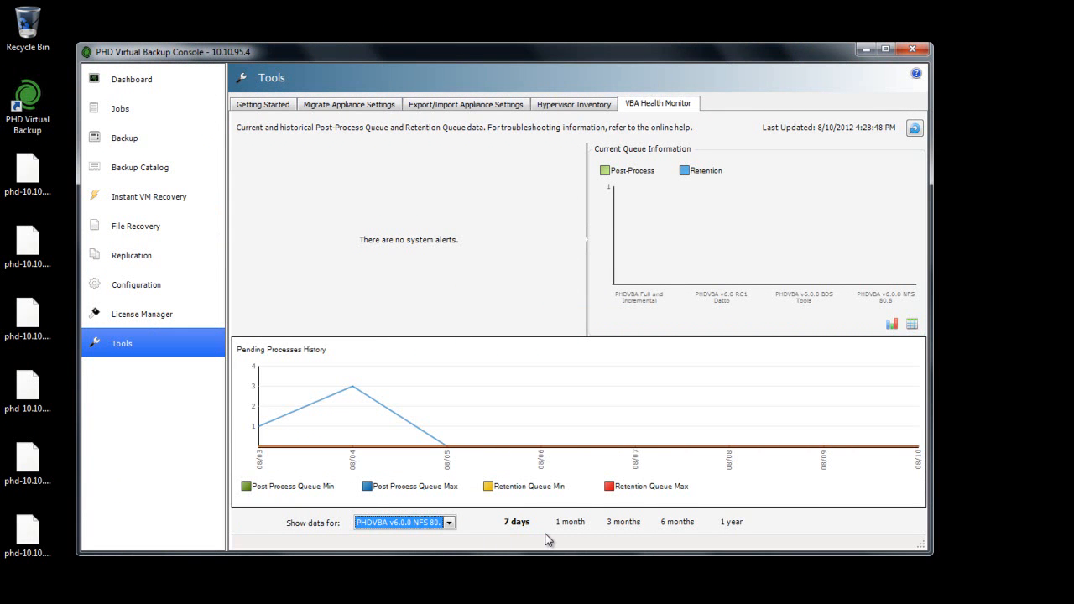
Show three months of pending process history, viewing the current queue as a table then as a chart.
{"action": "left_click", "coordinate": [569, 521]}
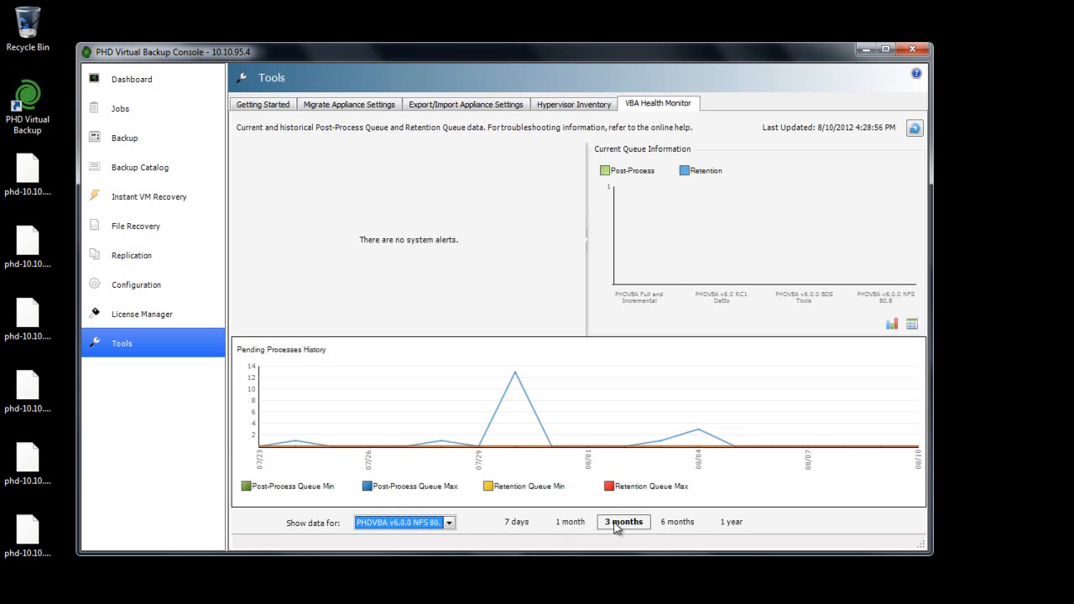
{"action": "mouse_move", "coordinate": [819, 405]}
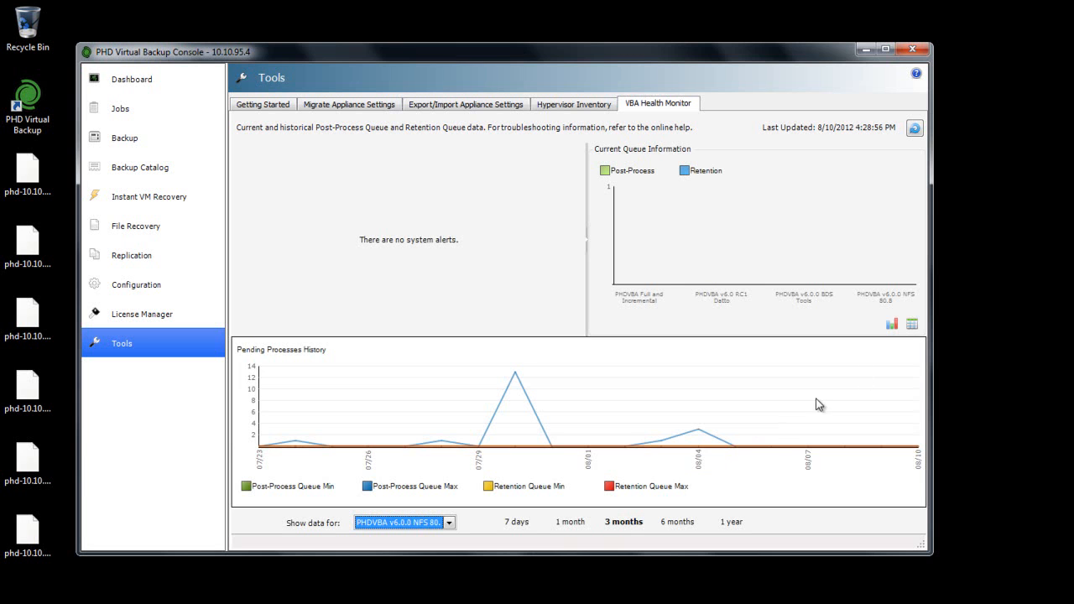
{"action": "left_click", "coordinate": [913, 324]}
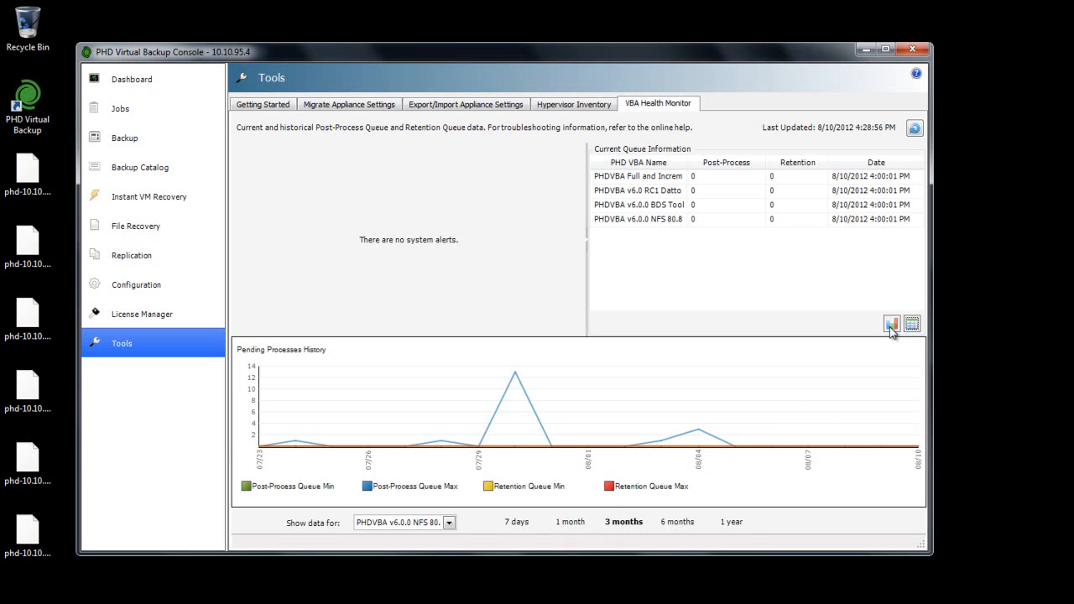
{"action": "left_click", "coordinate": [893, 324]}
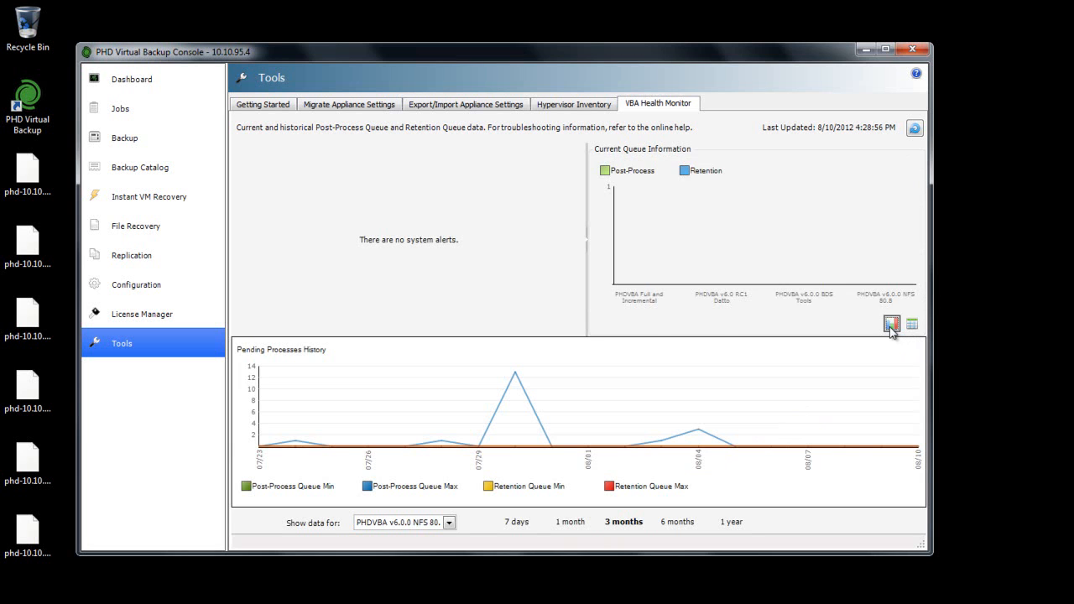